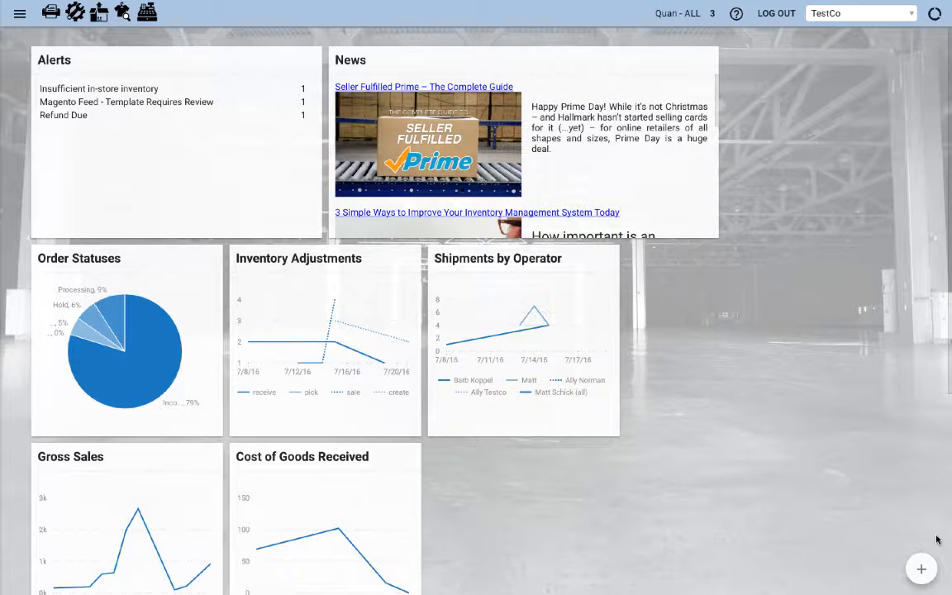
pyautogui.moveTo(906, 496)
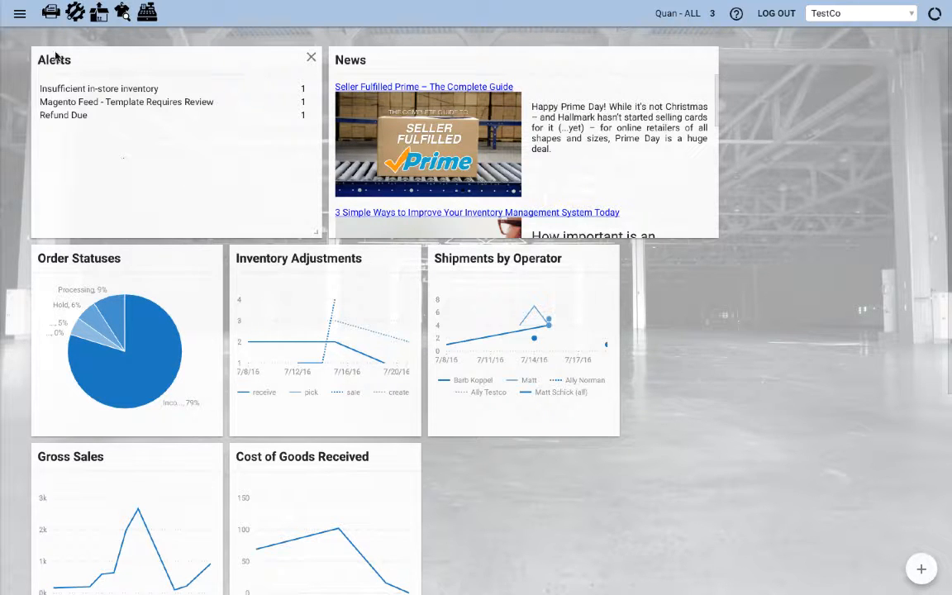
# Filter the tools menu by "rece" to show Shipment Receiving and Product Receiving
pyautogui.click(20, 13)
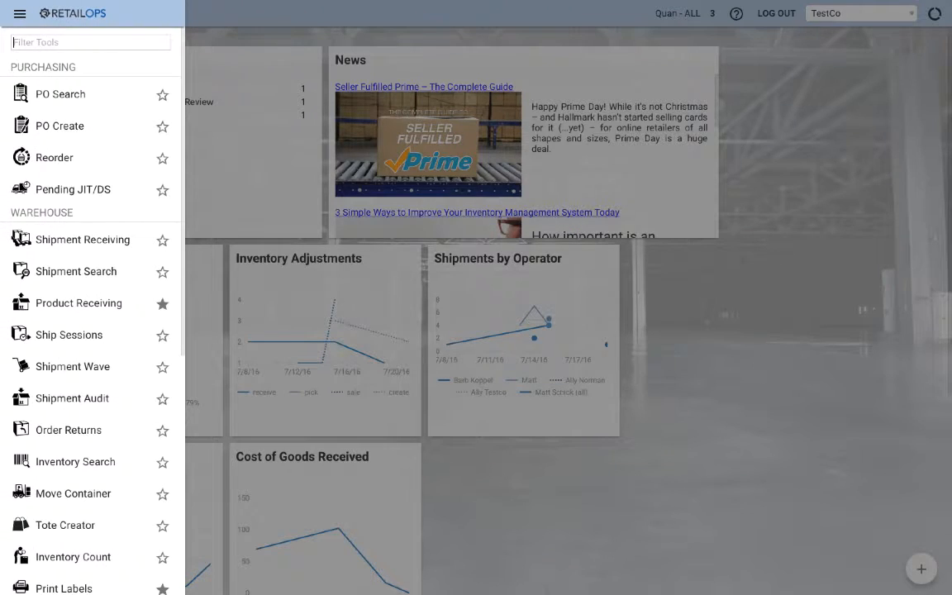
pyautogui.write('rece')
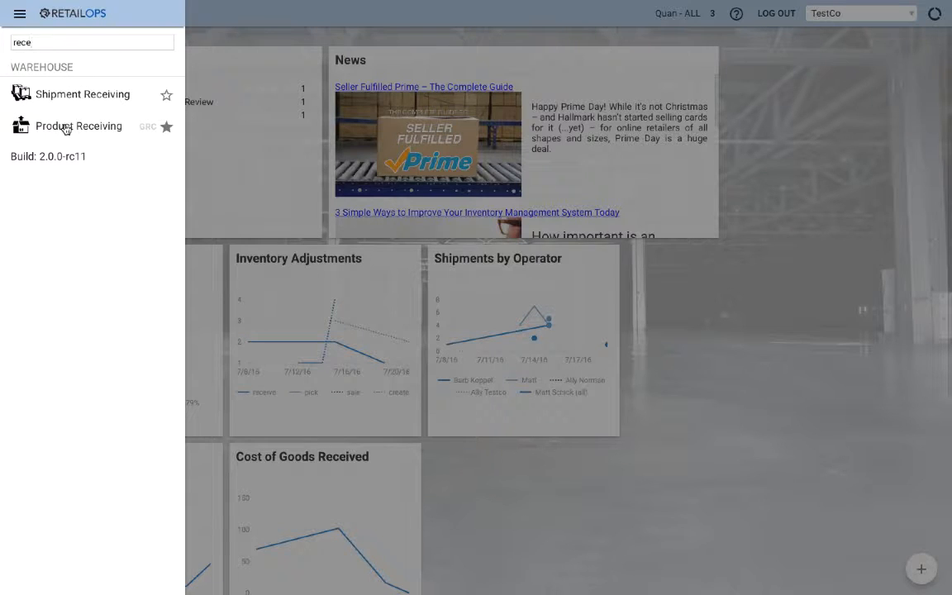
# Open Product Receiving, landing on the empty Step 1 Describe Product form
pyautogui.click(79, 126)
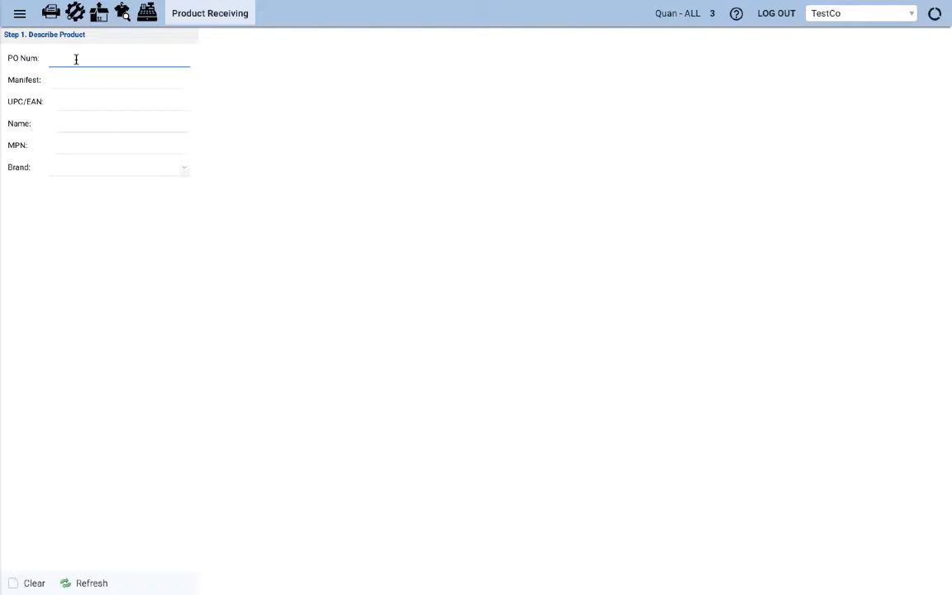
pyautogui.write('304')
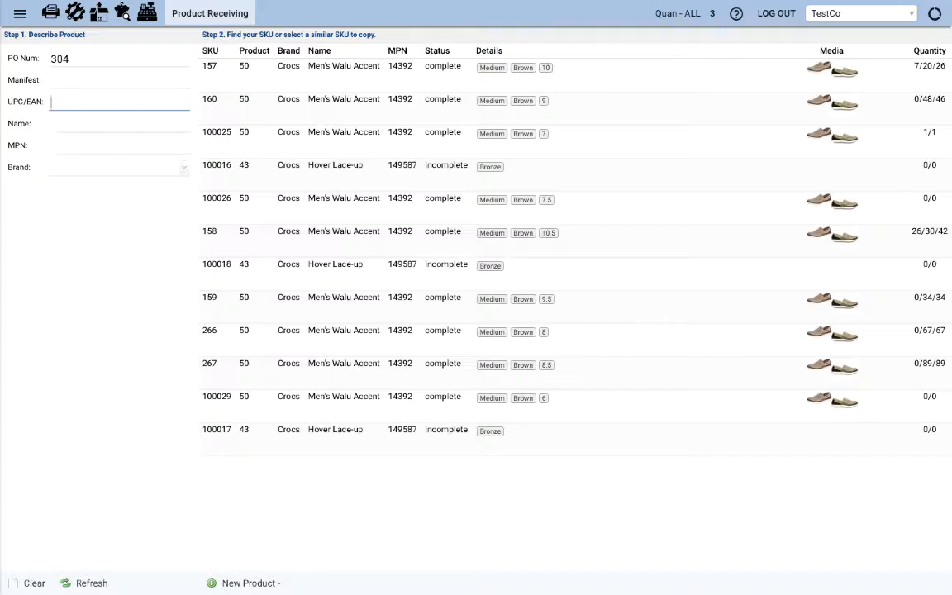
pyautogui.write('050428262320')
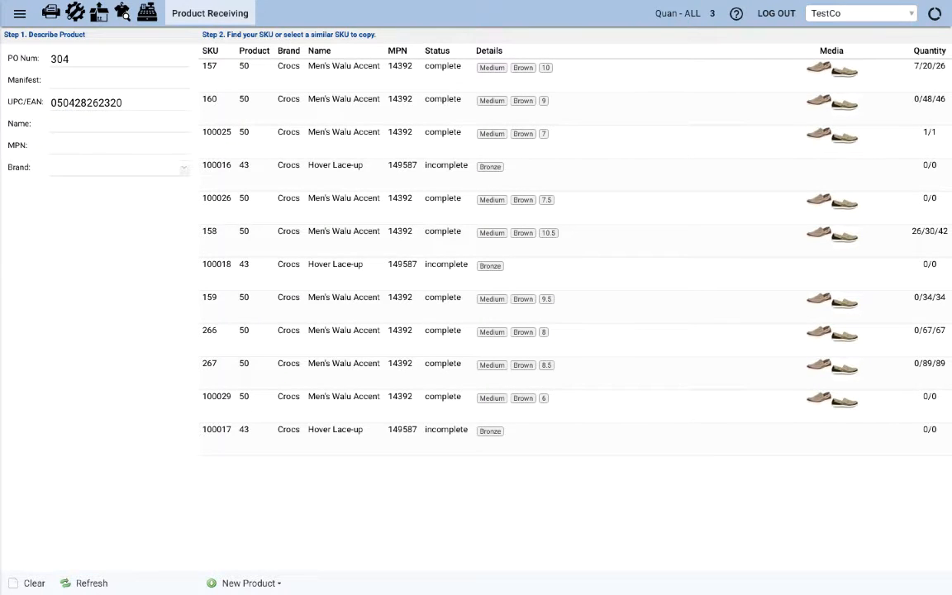
pyautogui.click(119, 123)
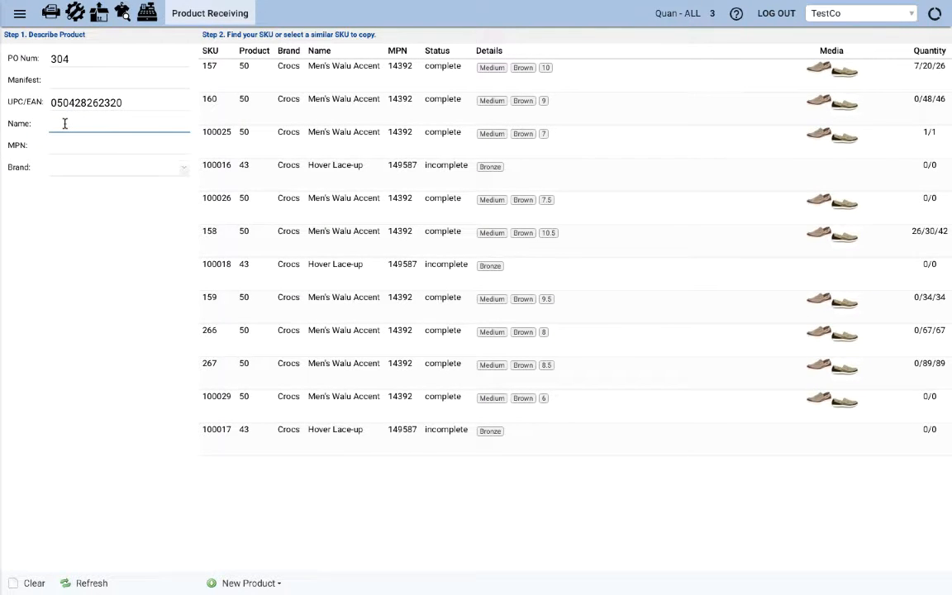
pyautogui.write("Men's Walu")
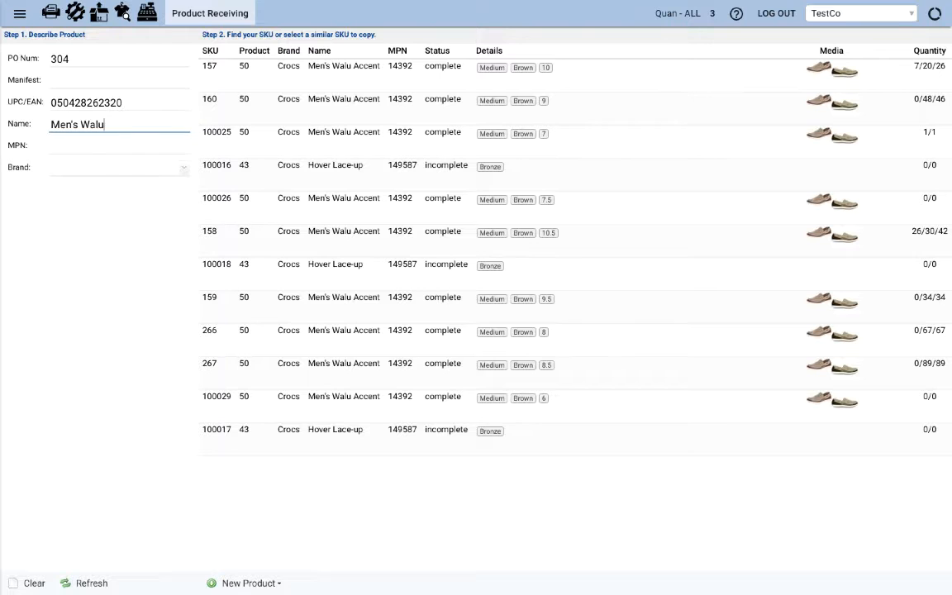
pyautogui.write('Accent')
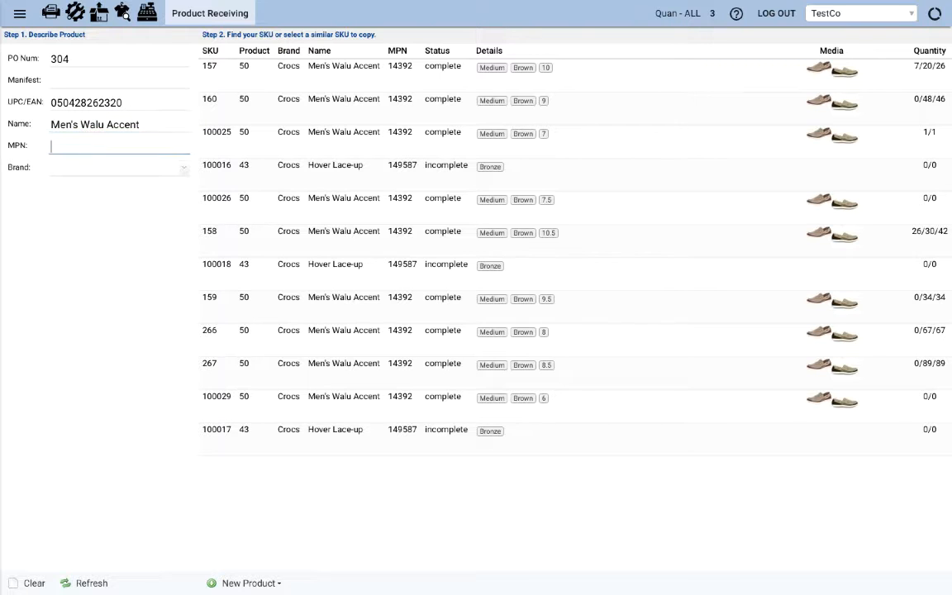
pyautogui.write('14392')
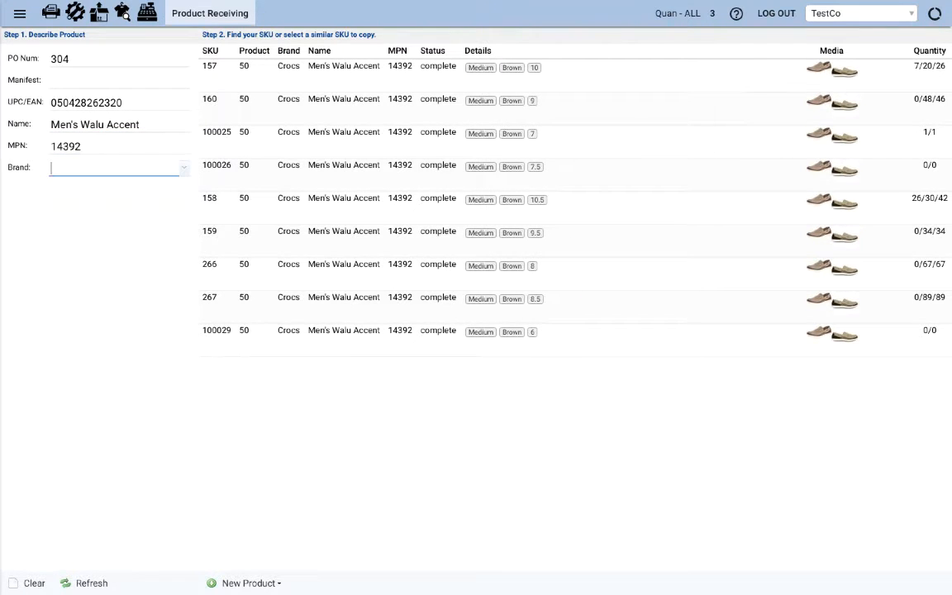
pyautogui.write('Crocs')
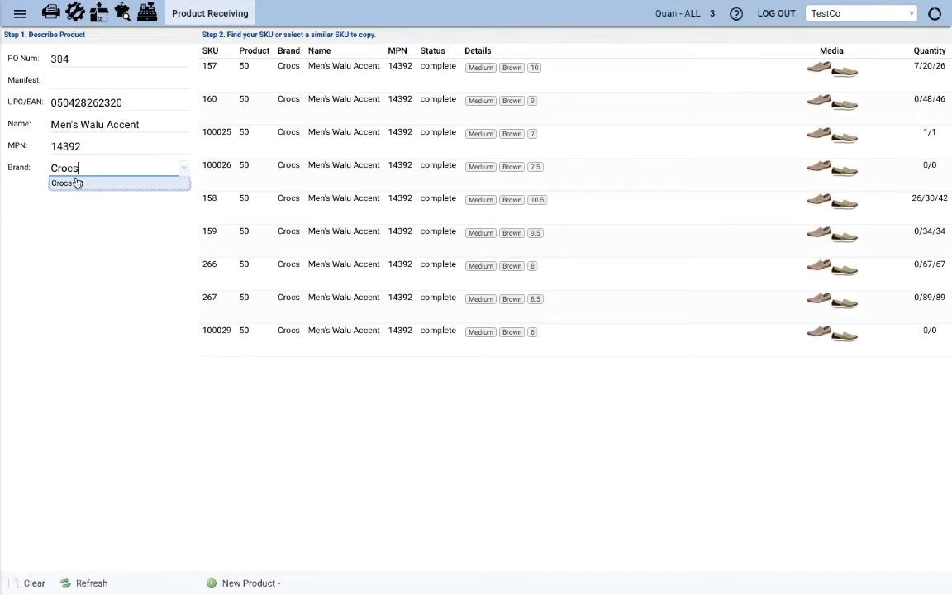
pyautogui.click(66, 182)
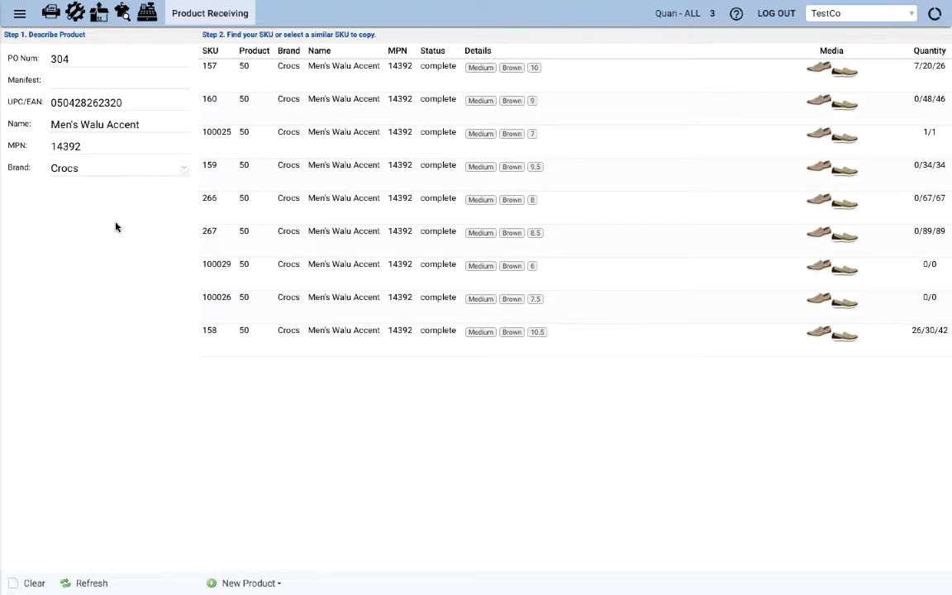
pyautogui.moveTo(452, 124)
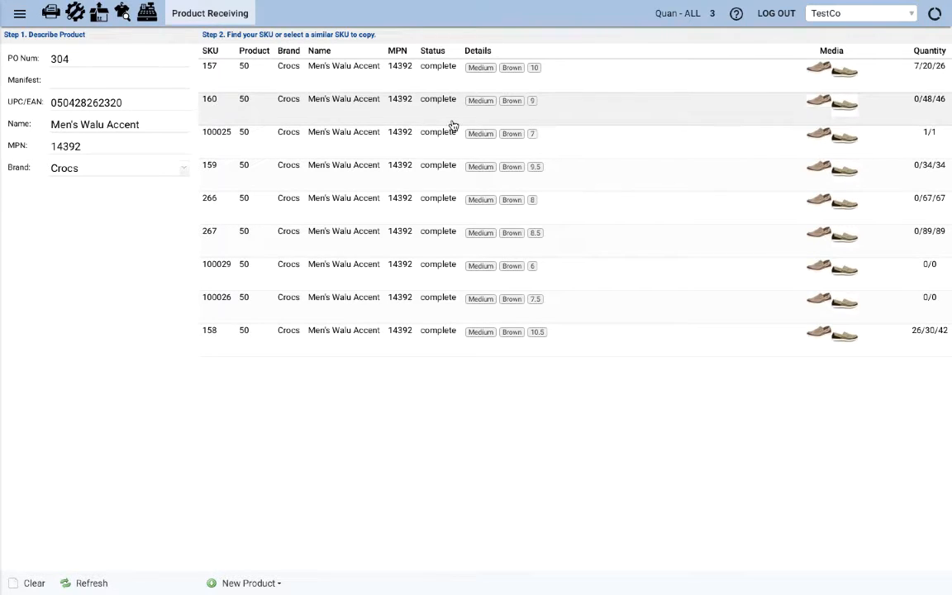
pyautogui.moveTo(513, 106)
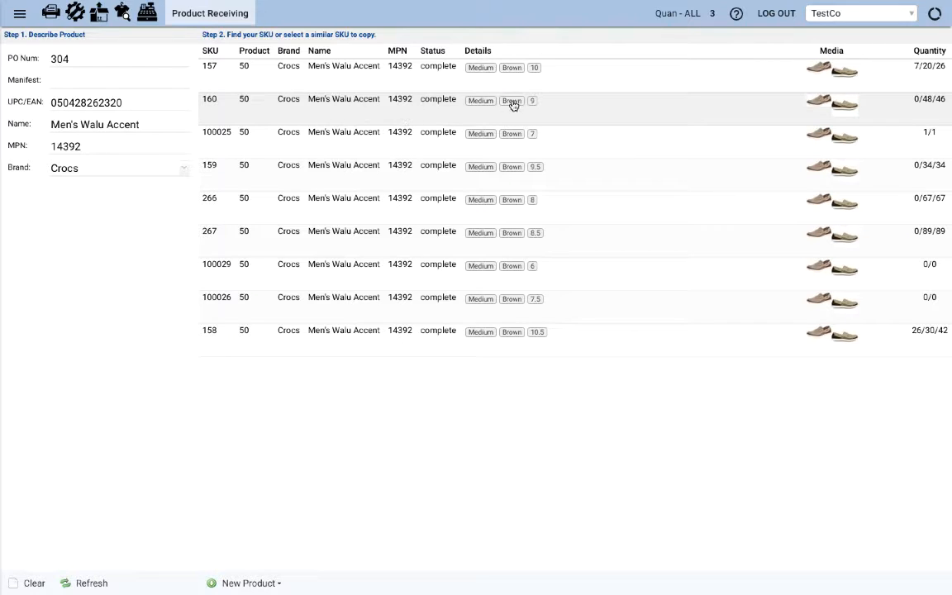
pyautogui.moveTo(561, 109)
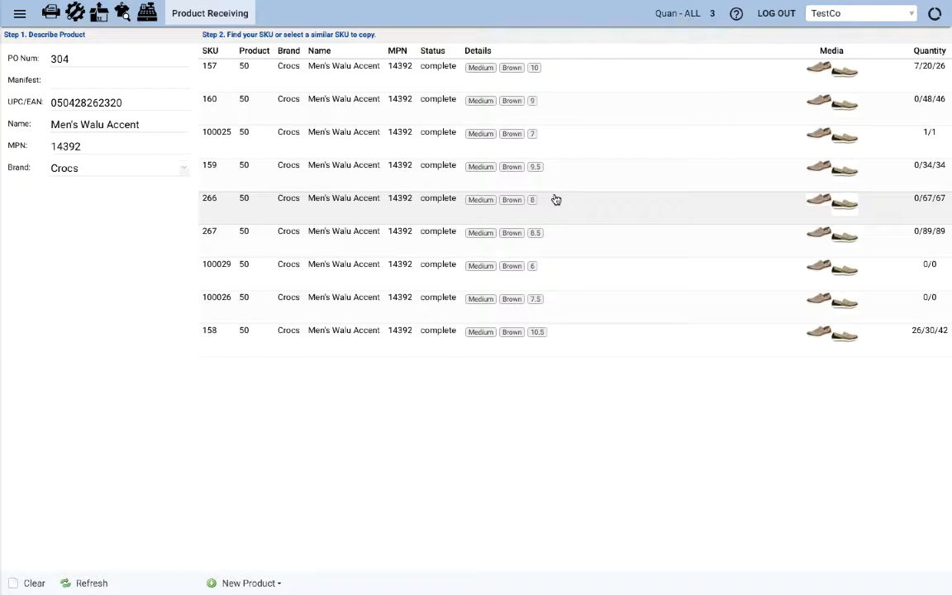
# Select SKU 160, the Medium Brown size 9 Men's Walu Accent, for review
pyautogui.click(107, 58)
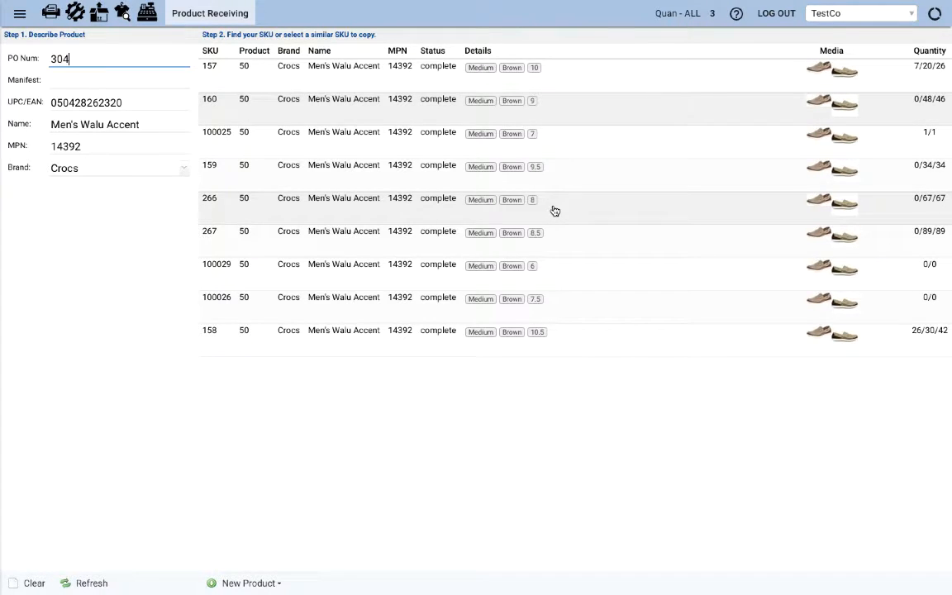
pyautogui.click(537, 198)
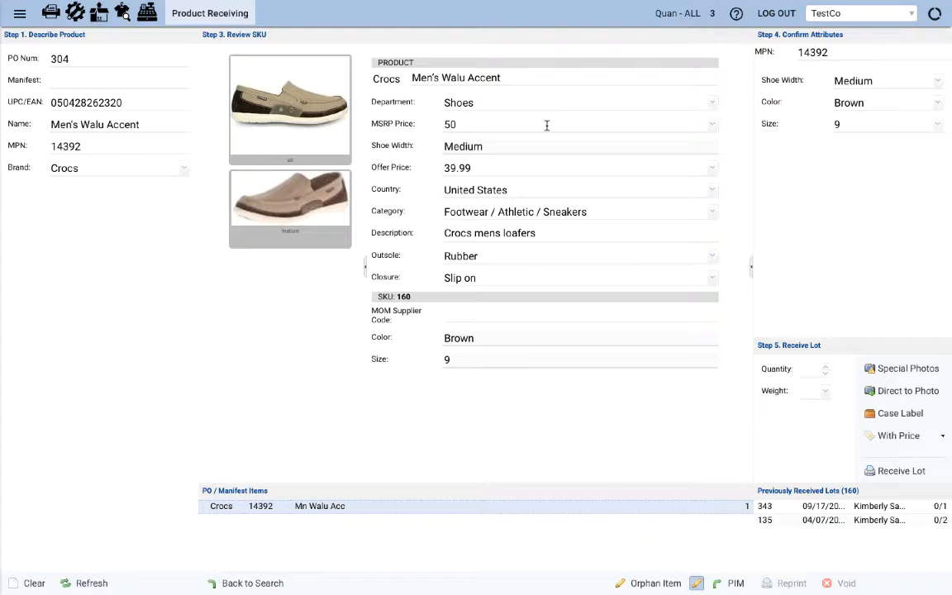
pyautogui.moveTo(543, 384)
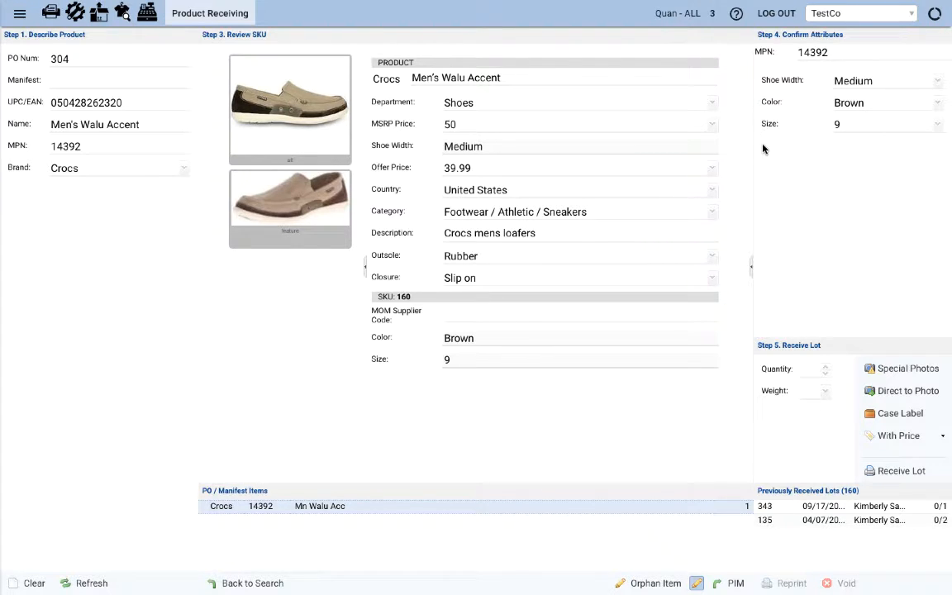
pyautogui.moveTo(737, 88)
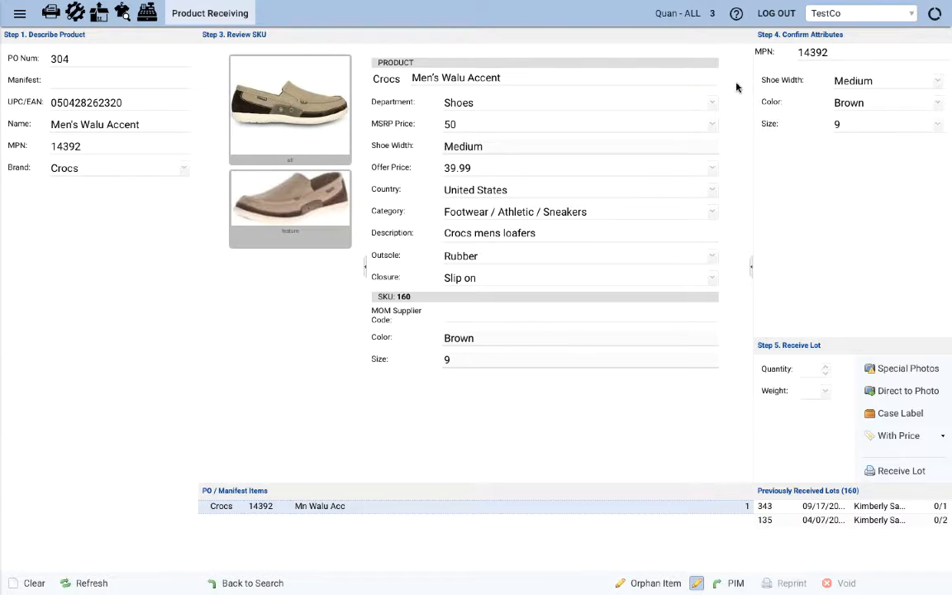
pyautogui.moveTo(724, 129)
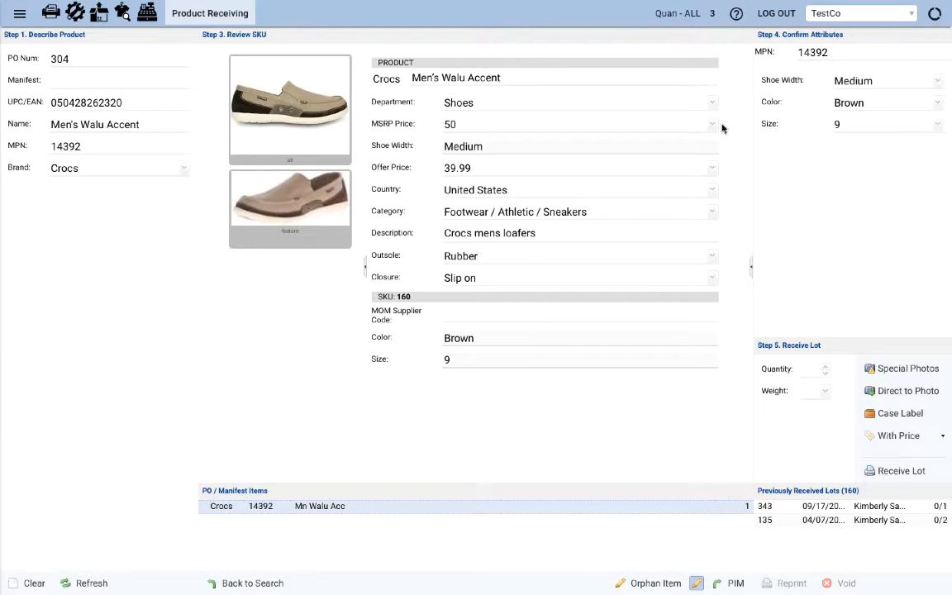
pyautogui.moveTo(783, 168)
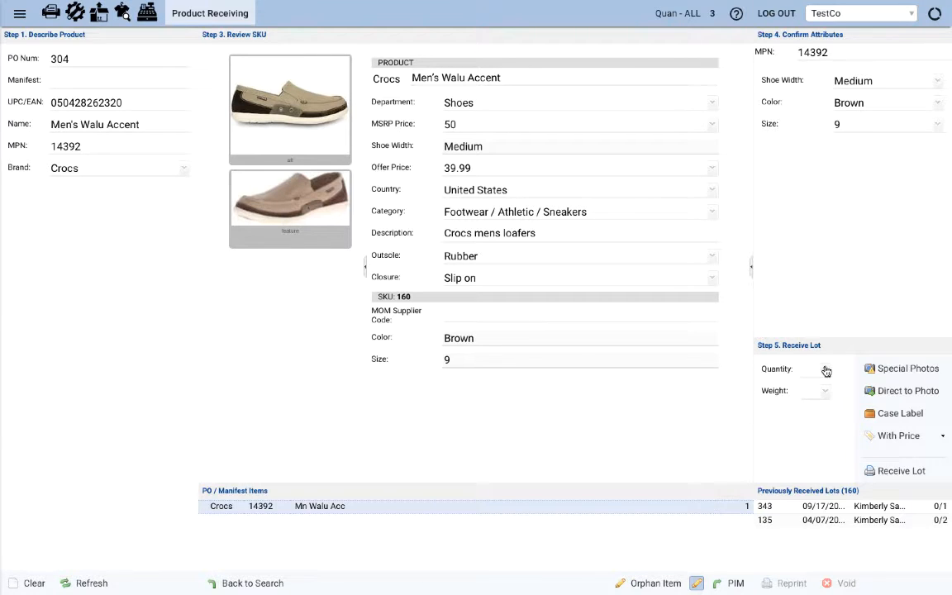
# Receive a lot of quantity 1, weight 1.4 for SKU 160 and dismiss the container scan prompt
pyautogui.click(825, 369)
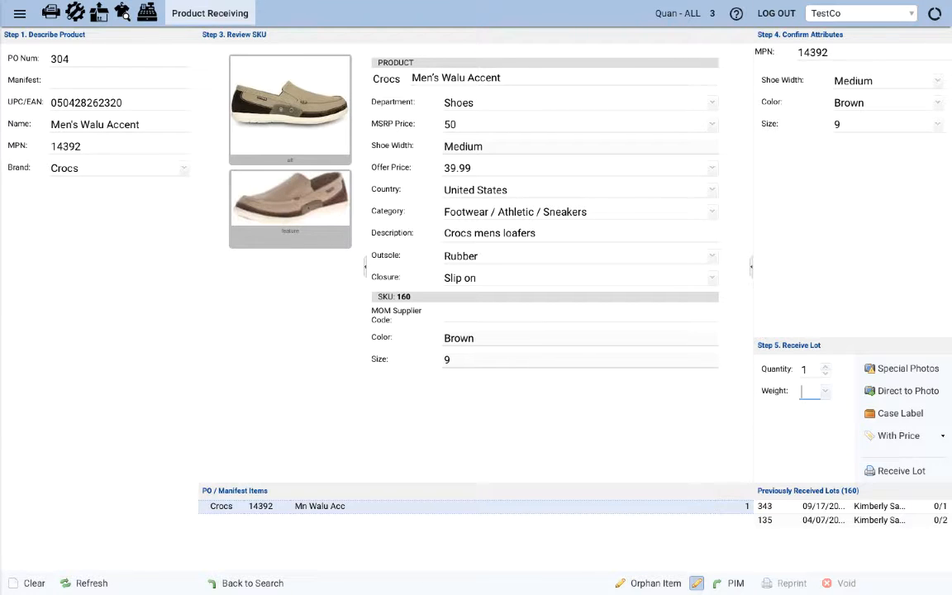
pyautogui.write('1.4')
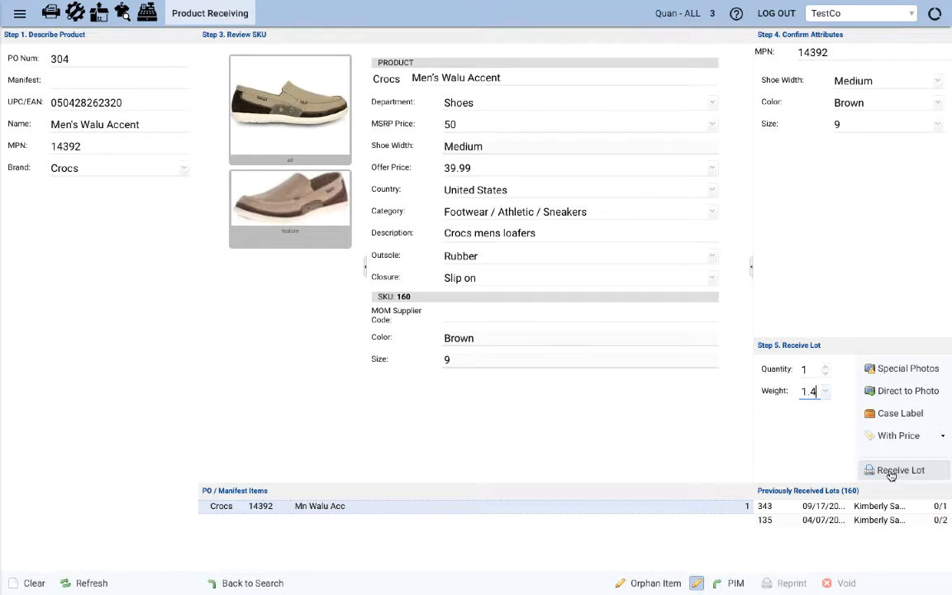
pyautogui.click(899, 470)
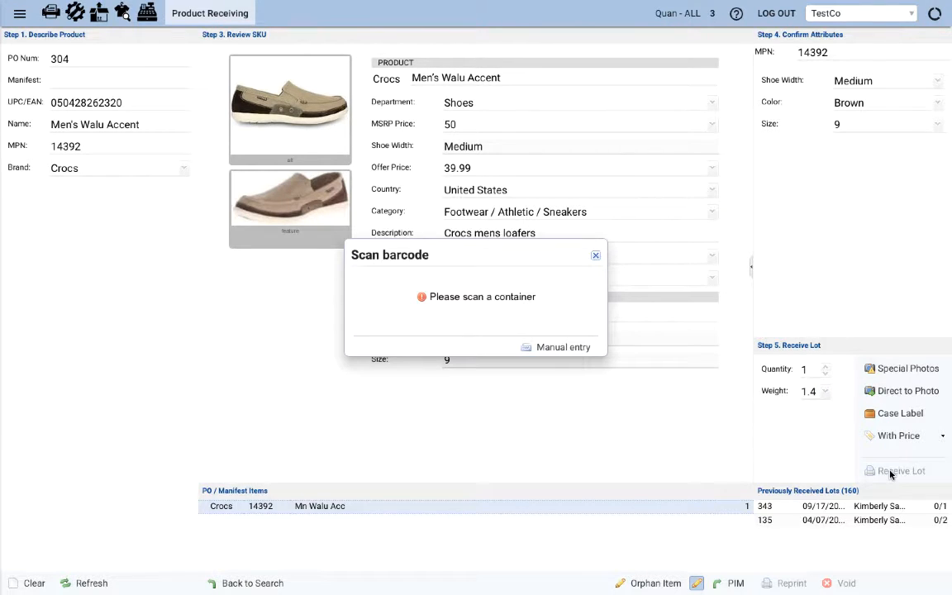
pyautogui.moveTo(800, 420)
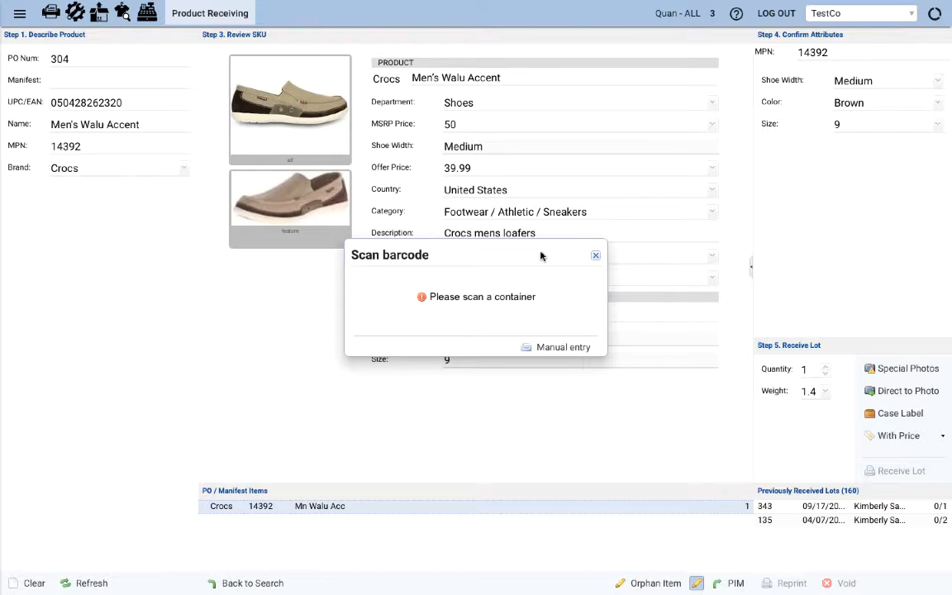
pyautogui.moveTo(615, 251)
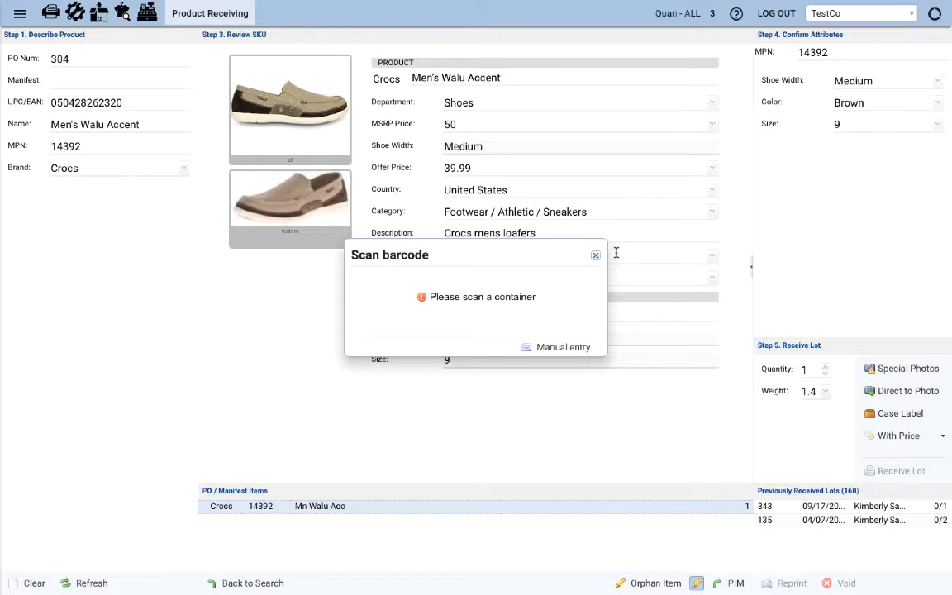
pyautogui.click(595, 255)
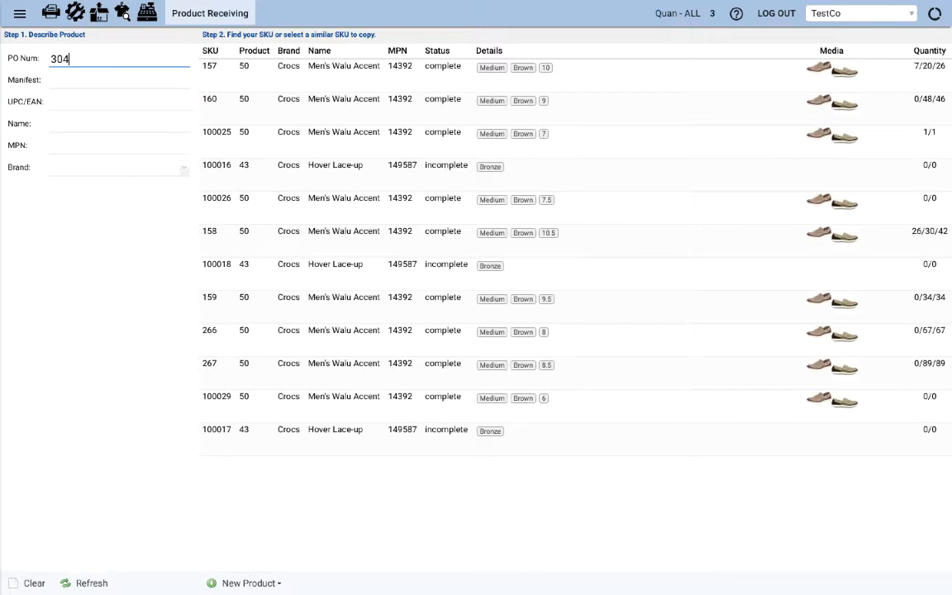
pyautogui.click(119, 101)
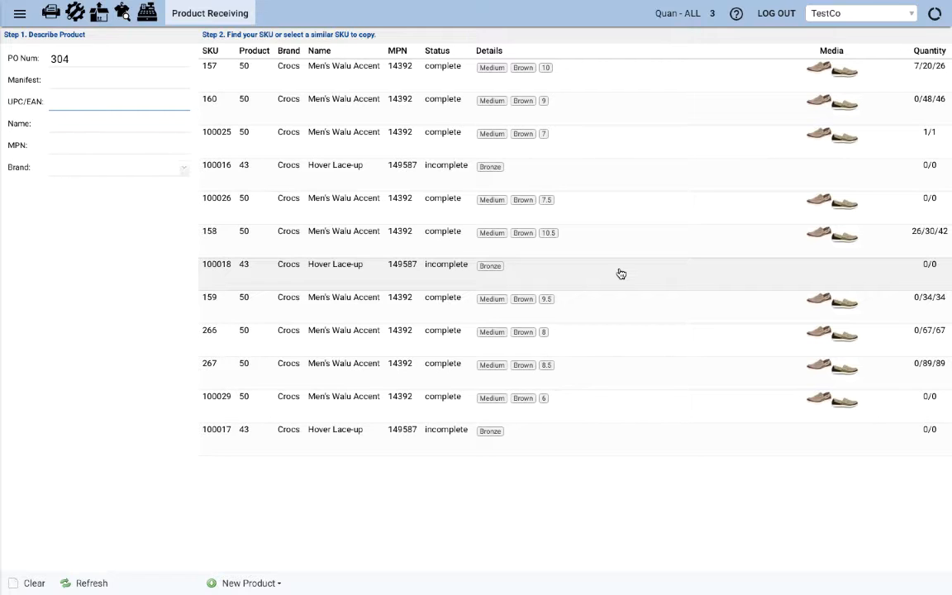
pyautogui.moveTo(165, 149)
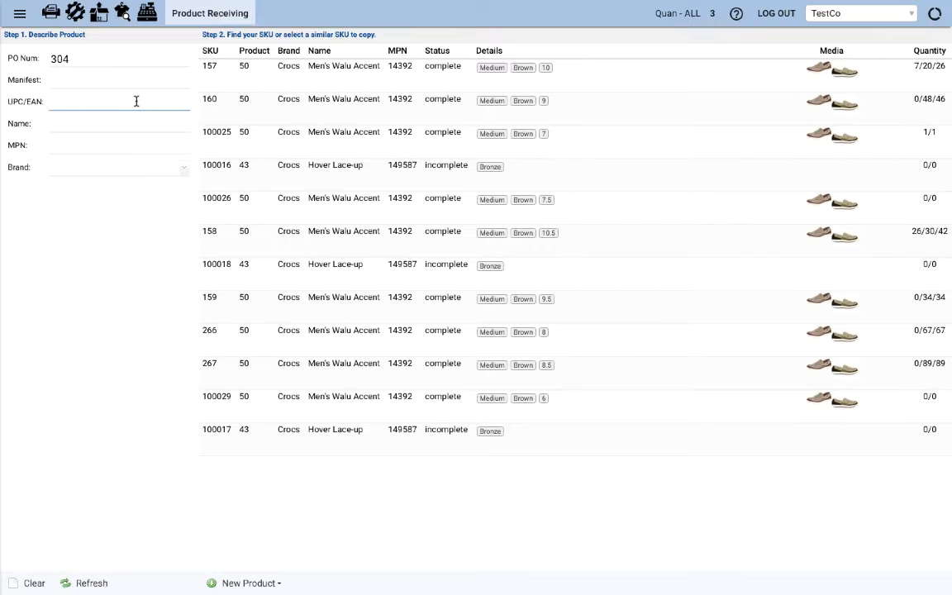
pyautogui.write('072310010581')
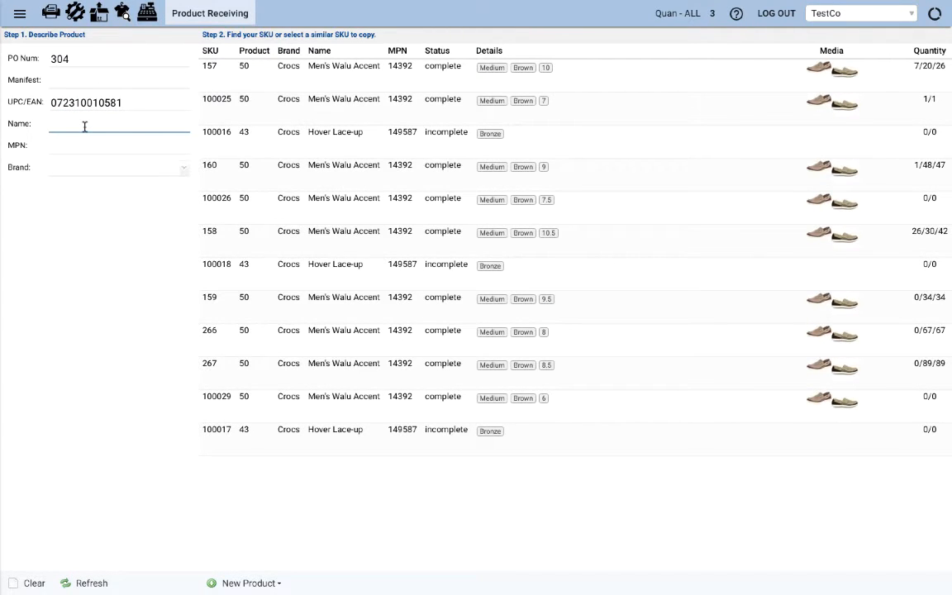
pyautogui.write("Men's Walu Accent")
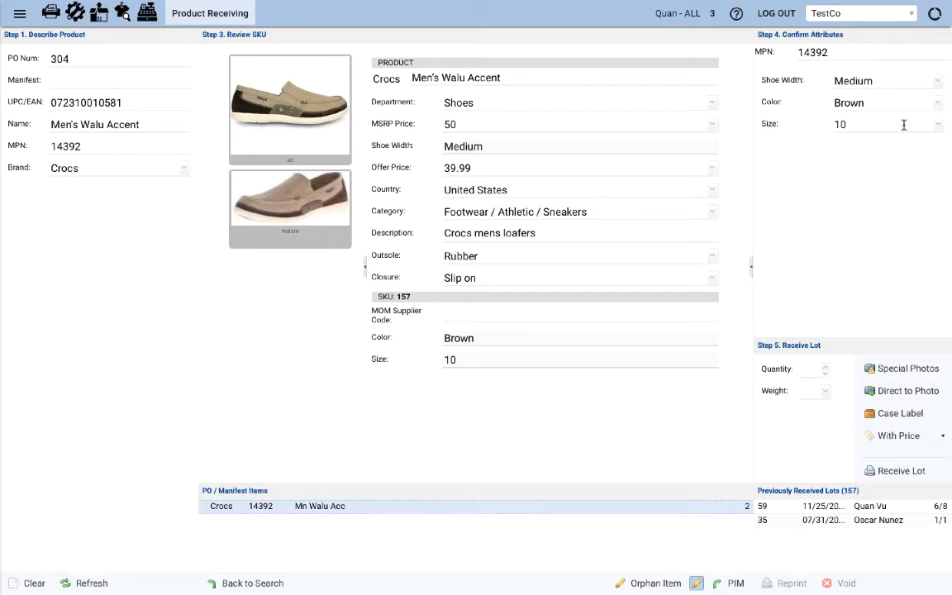
# Change the Size attribute from 10 to 6.5, turning SKU 157 into a New SKU
pyautogui.click(937, 124)
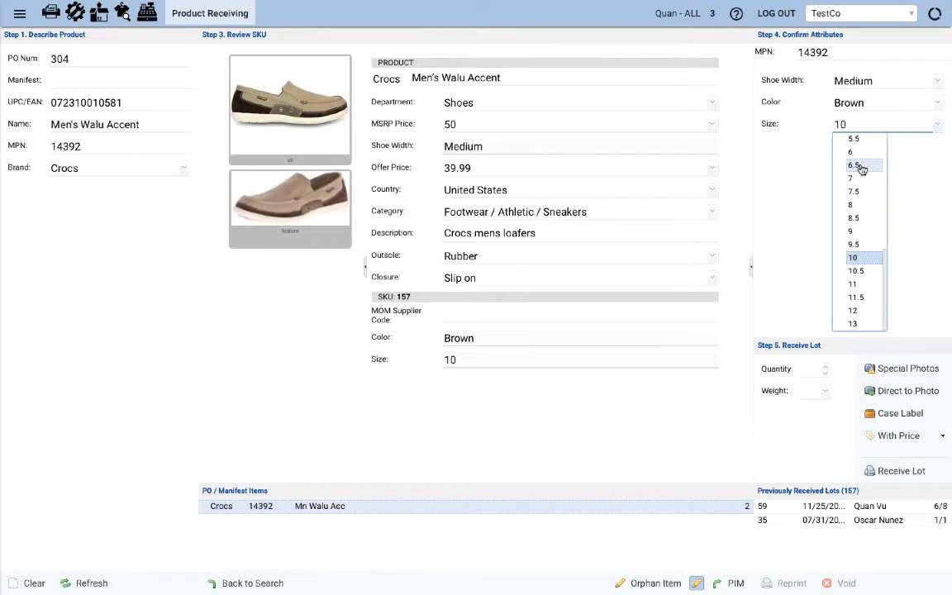
pyautogui.click(856, 165)
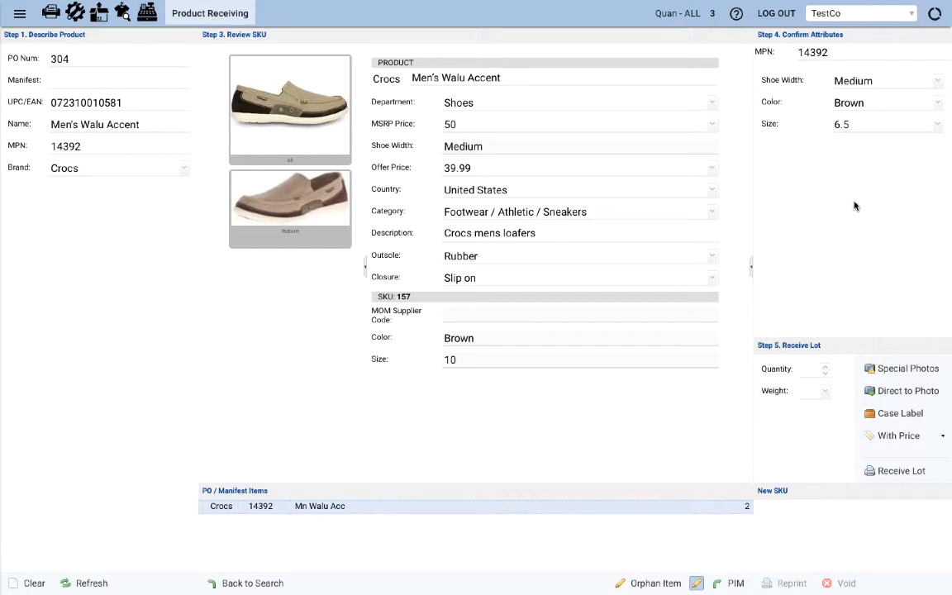
pyautogui.moveTo(847, 220)
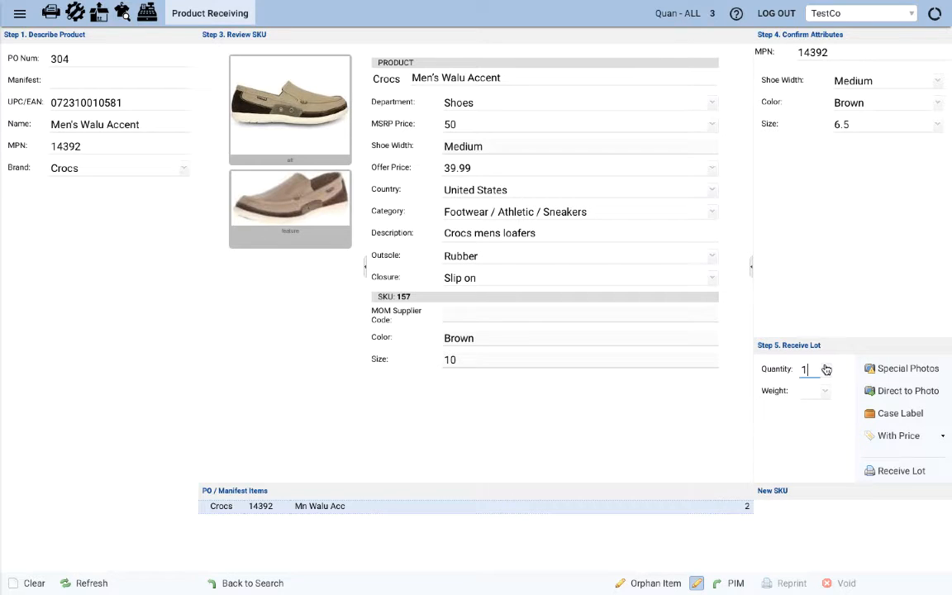
# Receive a lot of quantity 1, weight 1.4 for the new size 6.5 SKU
pyautogui.click(810, 390)
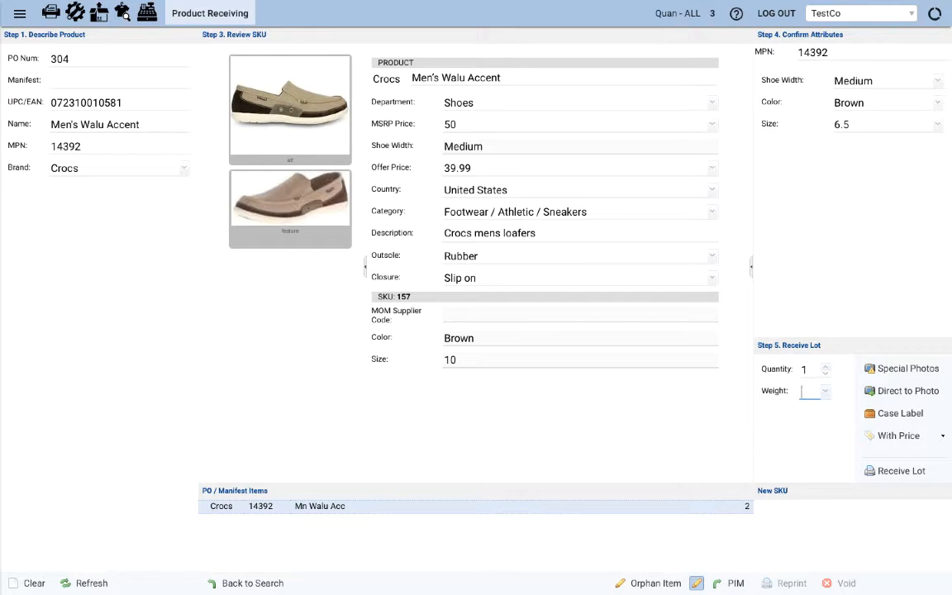
pyautogui.write('1.4')
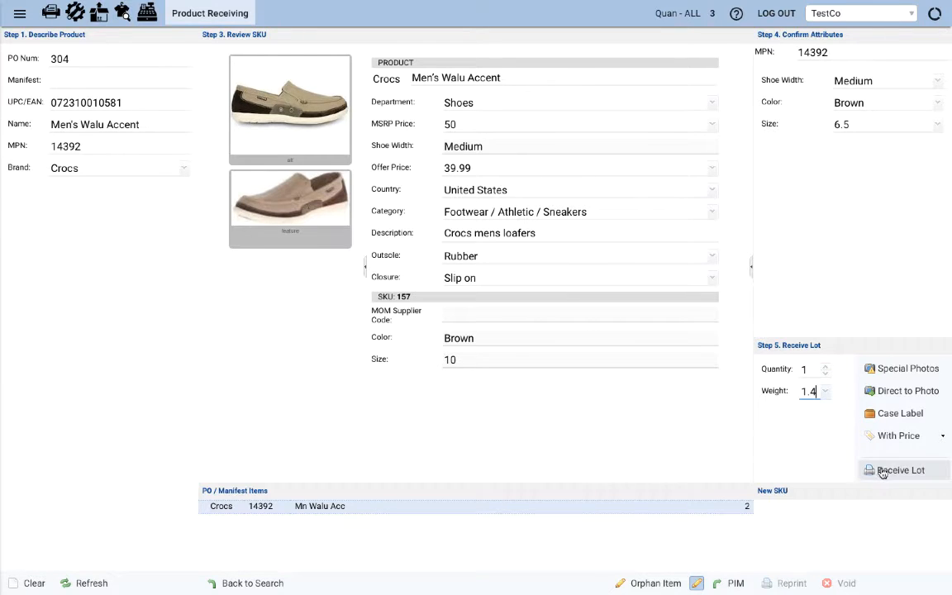
pyautogui.click(899, 469)
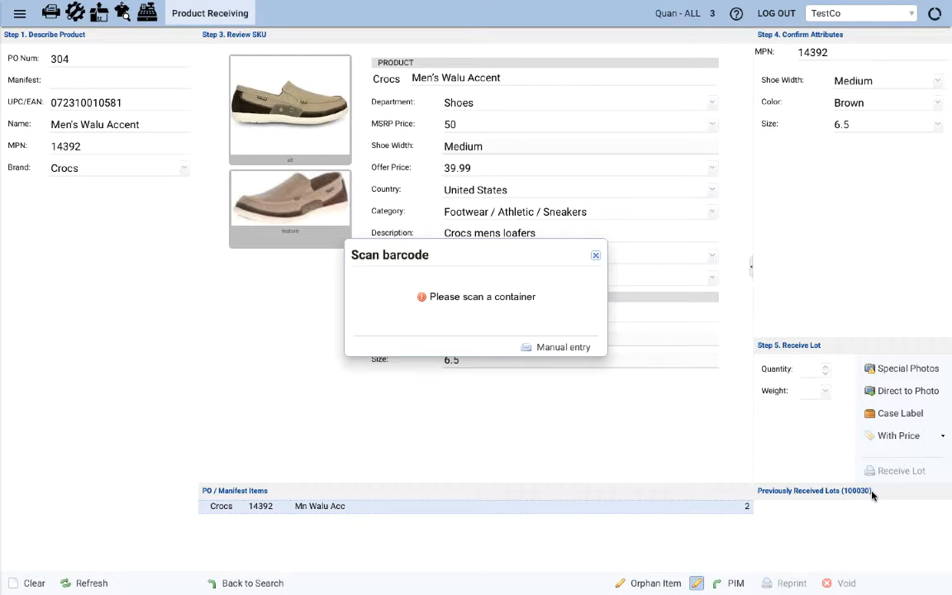
pyautogui.moveTo(780, 462)
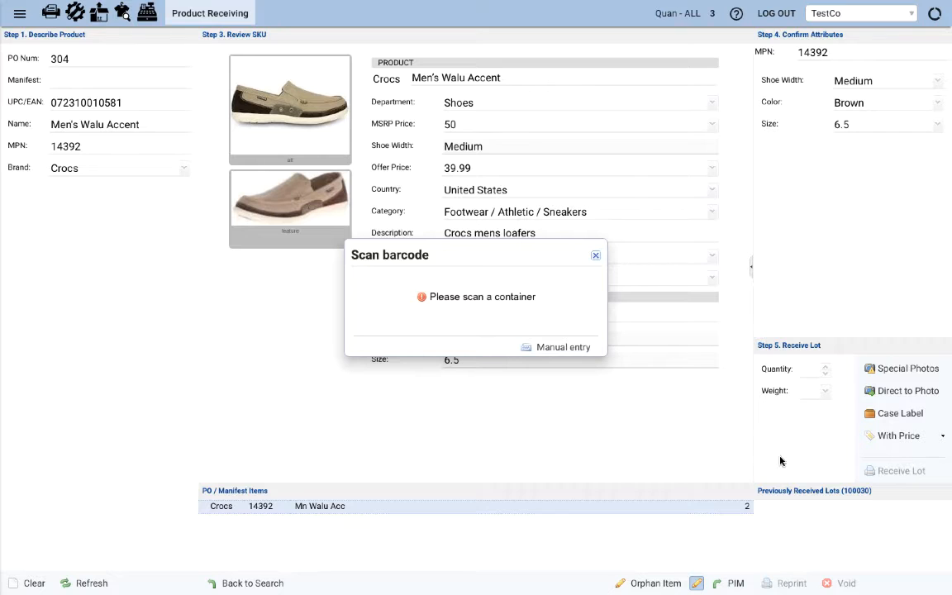
# Dismiss the container scan prompt, returning to the PO 304 SKU list with SKU 100030
pyautogui.click(595, 255)
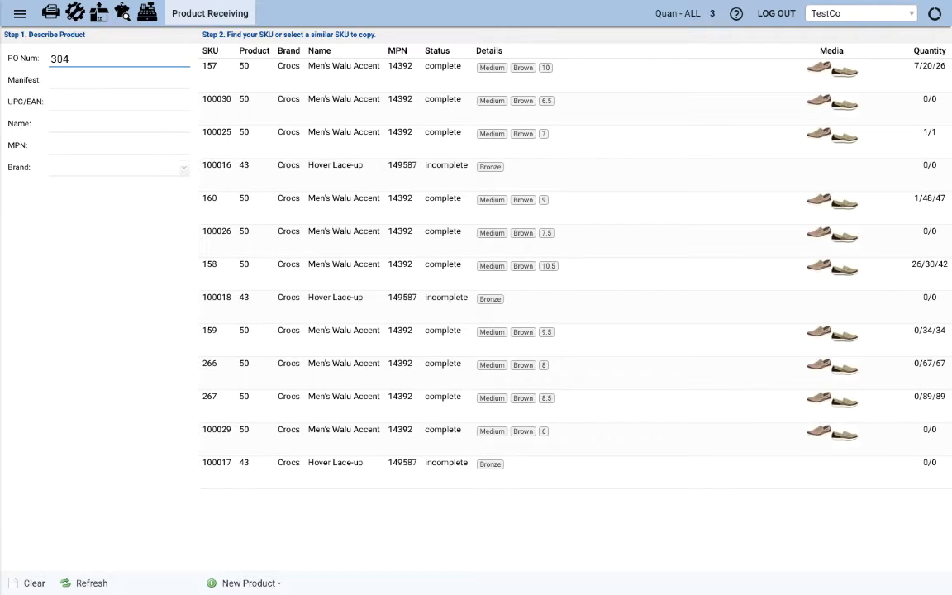
pyautogui.moveTo(138, 119)
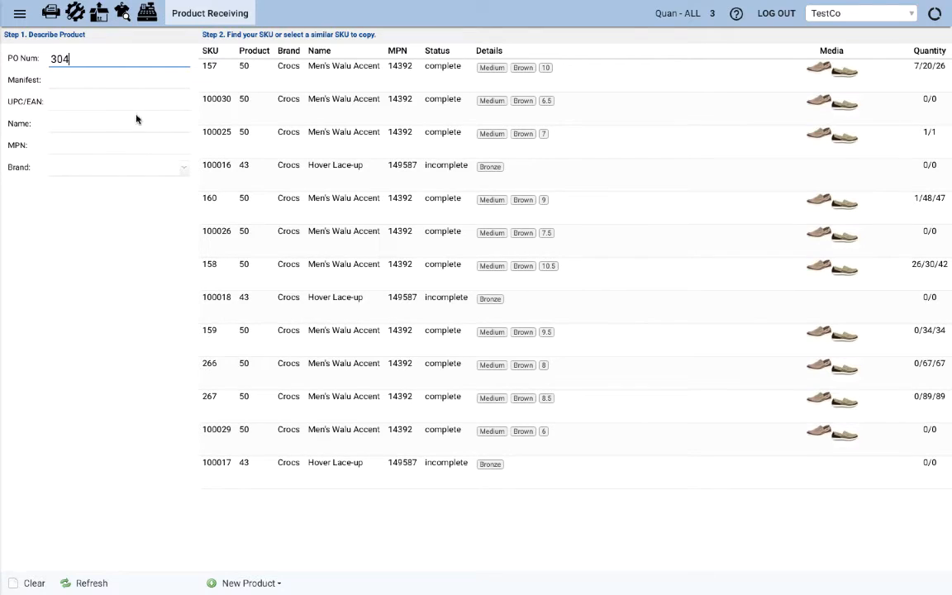
pyautogui.click(119, 101)
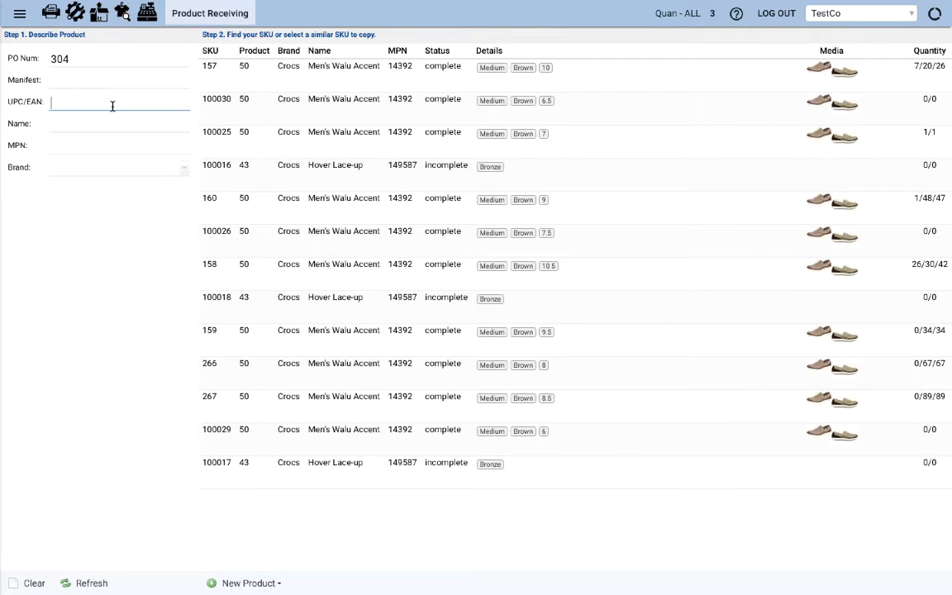
pyautogui.write('050428488645')
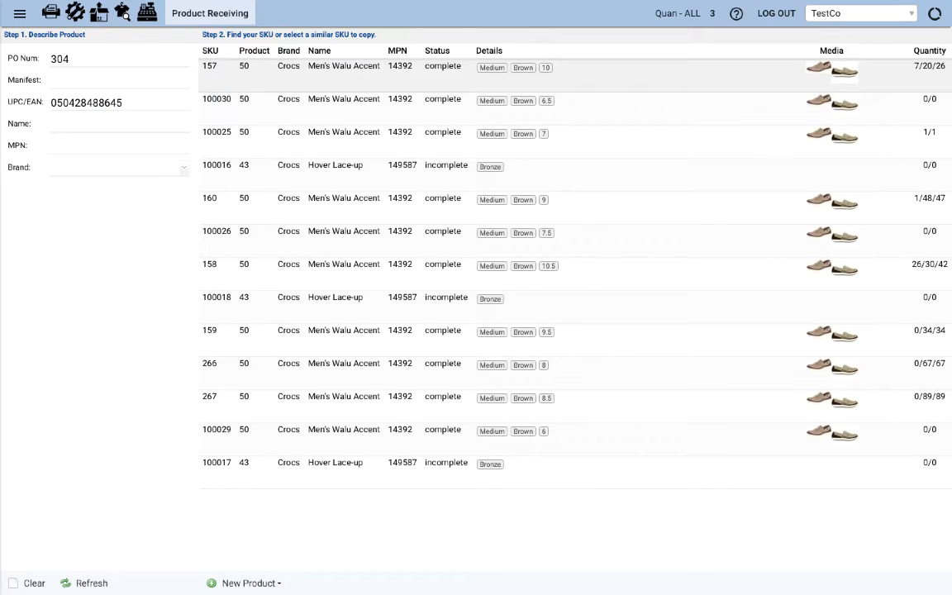
pyautogui.click(119, 123)
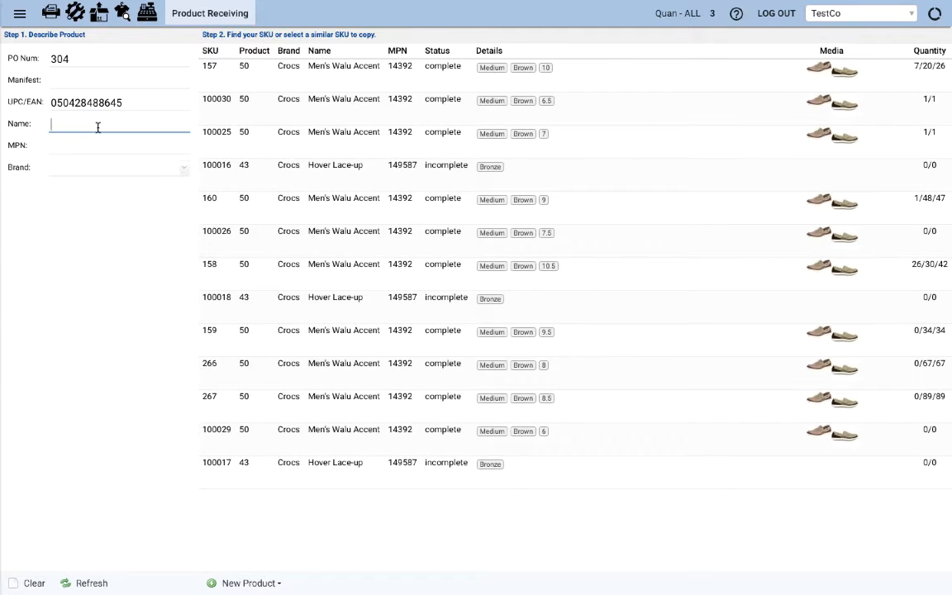
pyautogui.write("Women's Alden Slip-On")
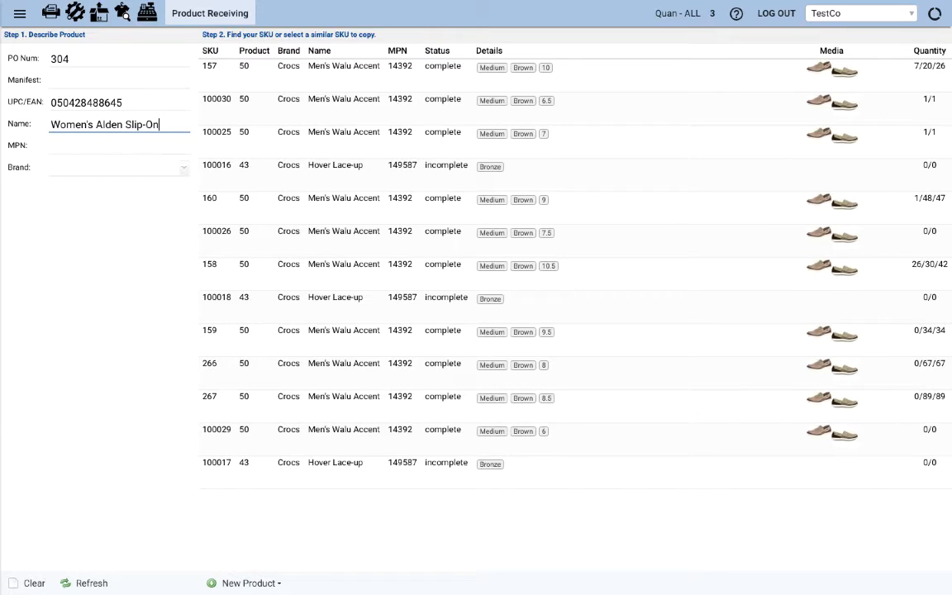
pyautogui.write('144222')
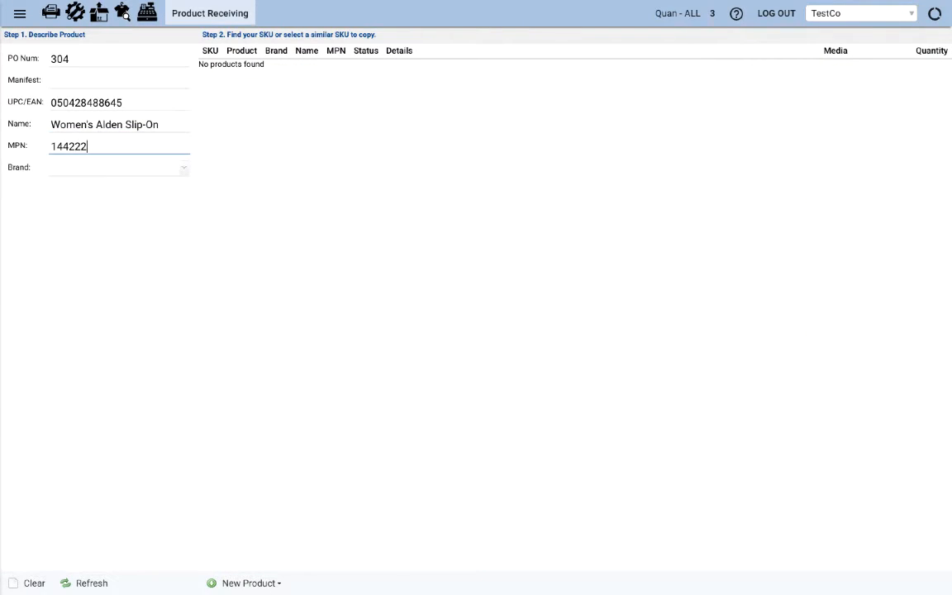
pyautogui.write('Crocs')
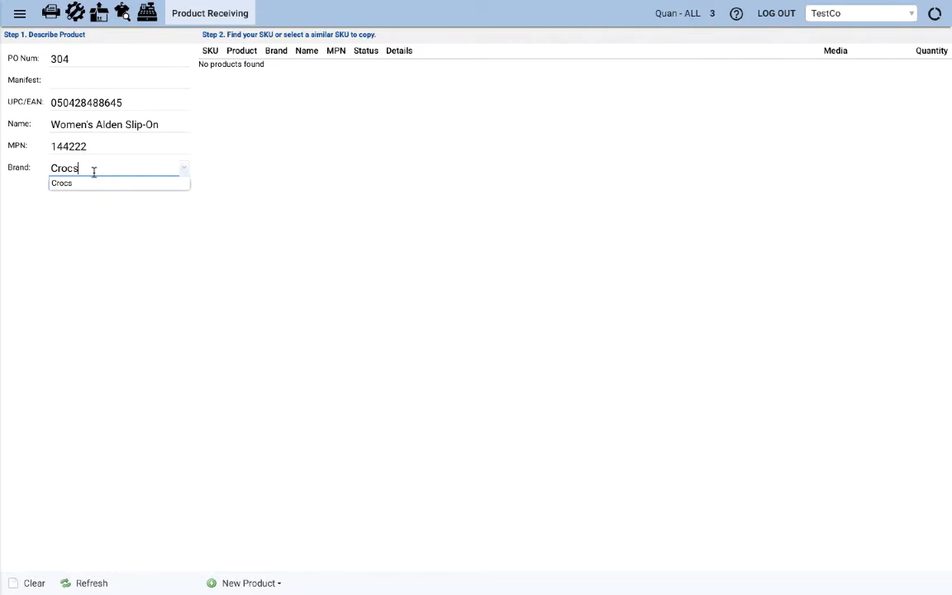
pyautogui.click(63, 182)
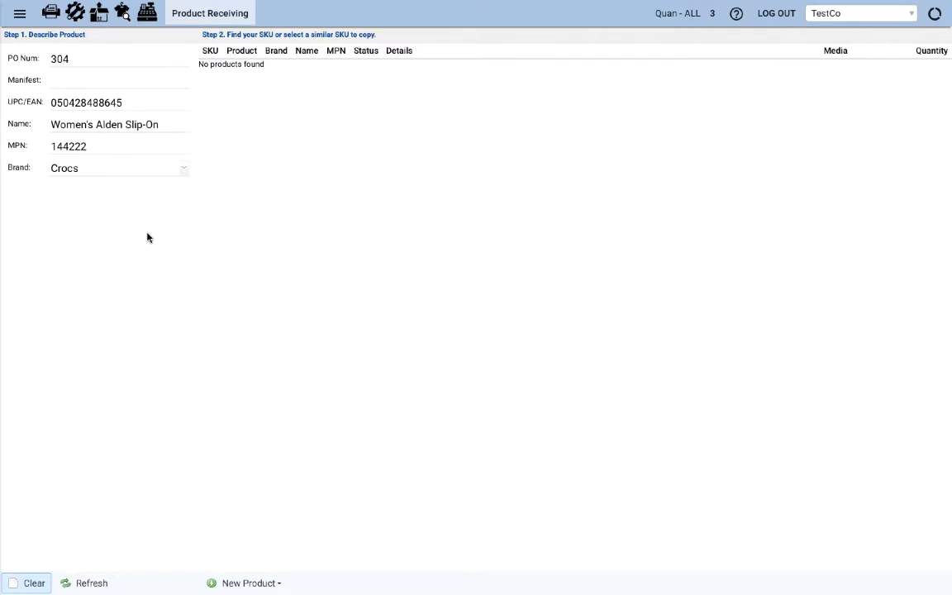
pyautogui.moveTo(208, 157)
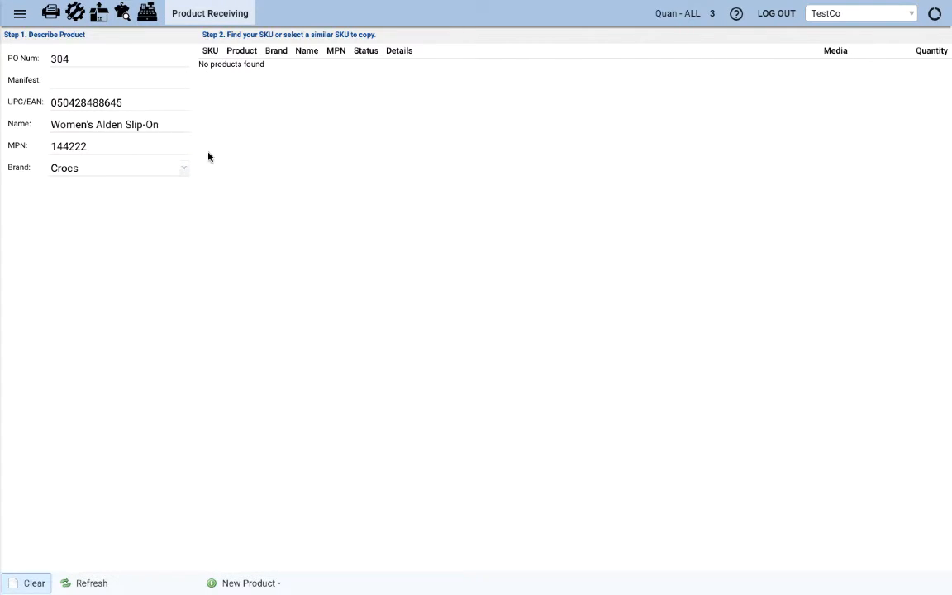
pyautogui.moveTo(491, 155)
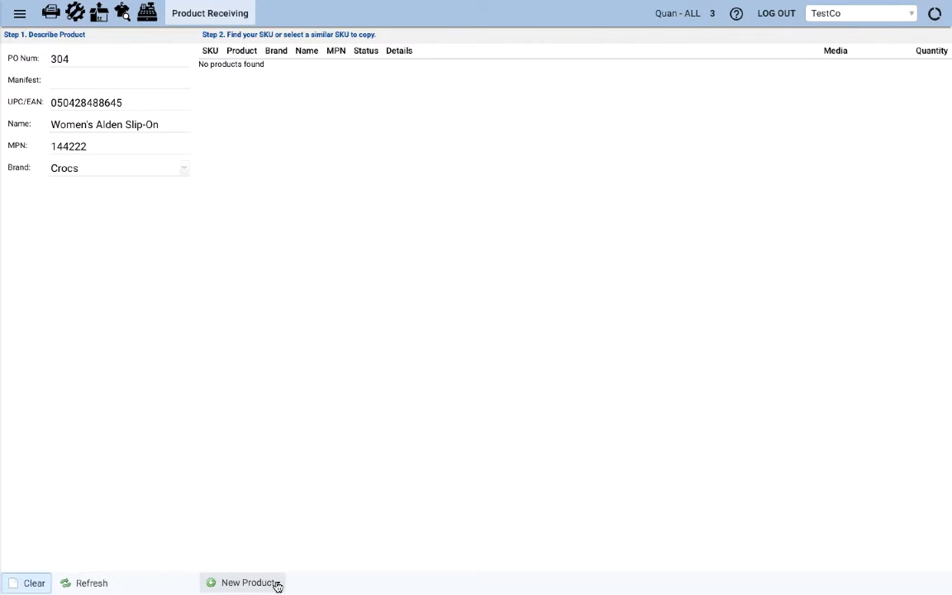
# Create a brand-new product record rather than matching an existing one
pyautogui.click(246, 581)
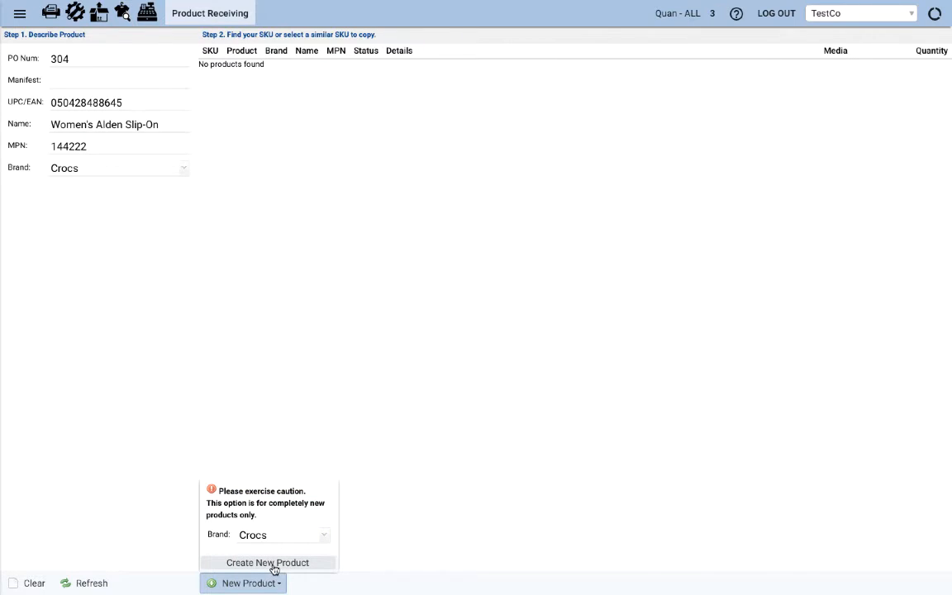
pyautogui.click(268, 562)
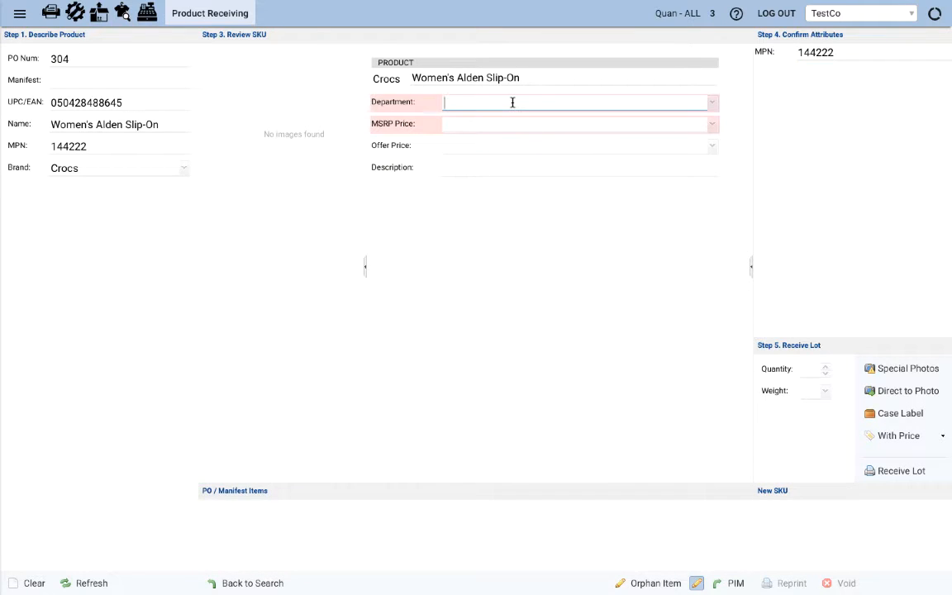
# Enter department Shoes, MSRP 80 and category Footwear / Athletic / Sneakers found via 'sneak'
pyautogui.write('Shoes')
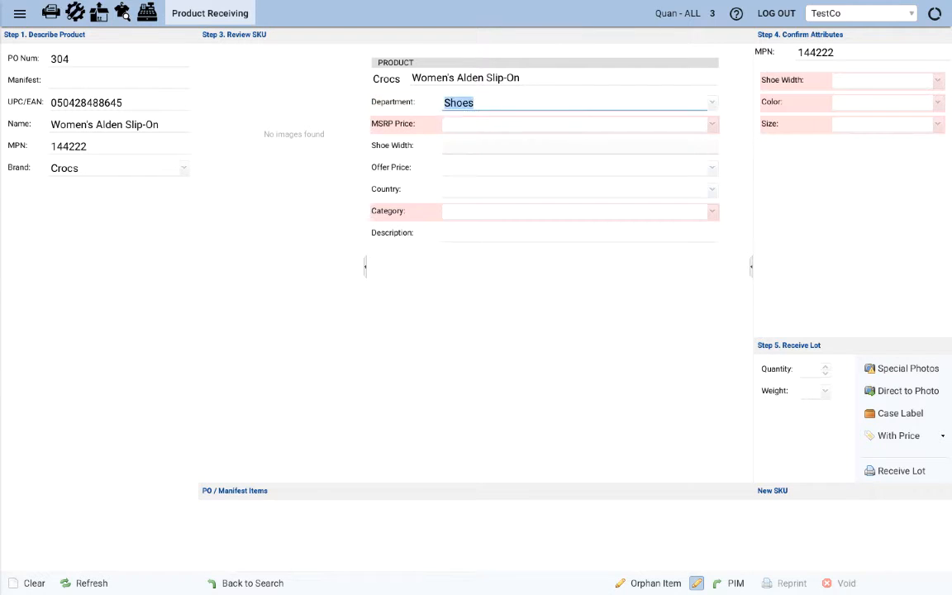
pyautogui.click(575, 122)
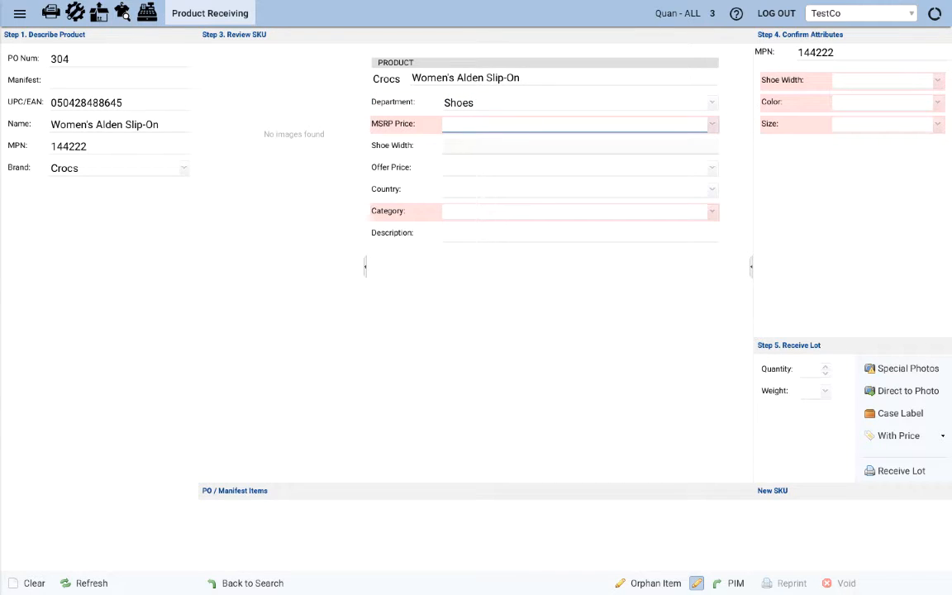
pyautogui.write('80')
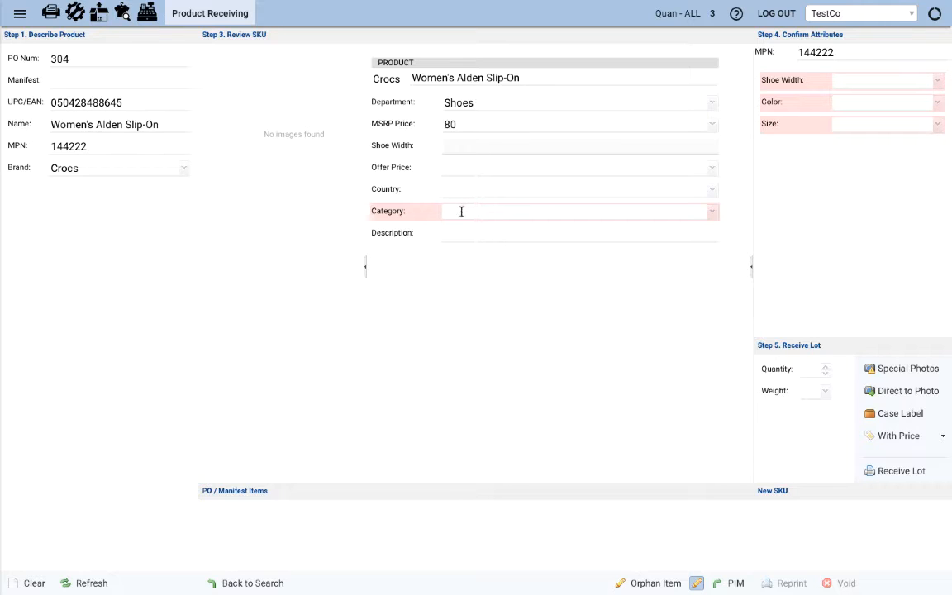
pyautogui.write('sli')
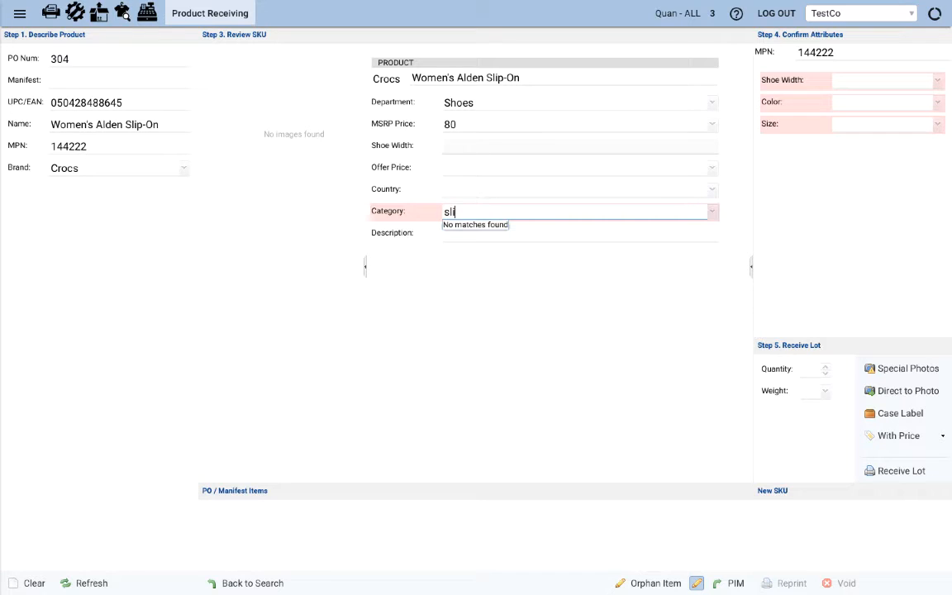
pyautogui.write('sneak')
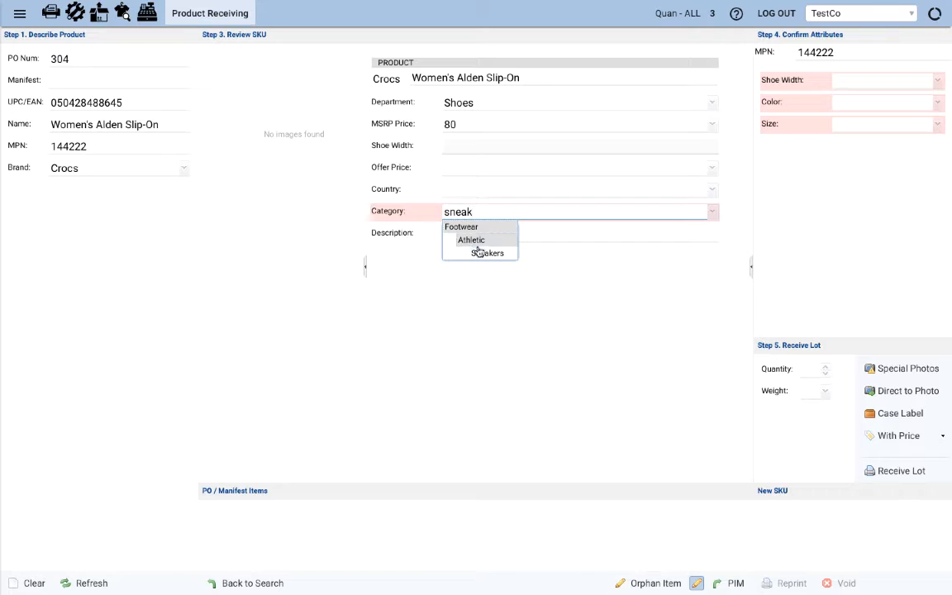
pyautogui.click(485, 252)
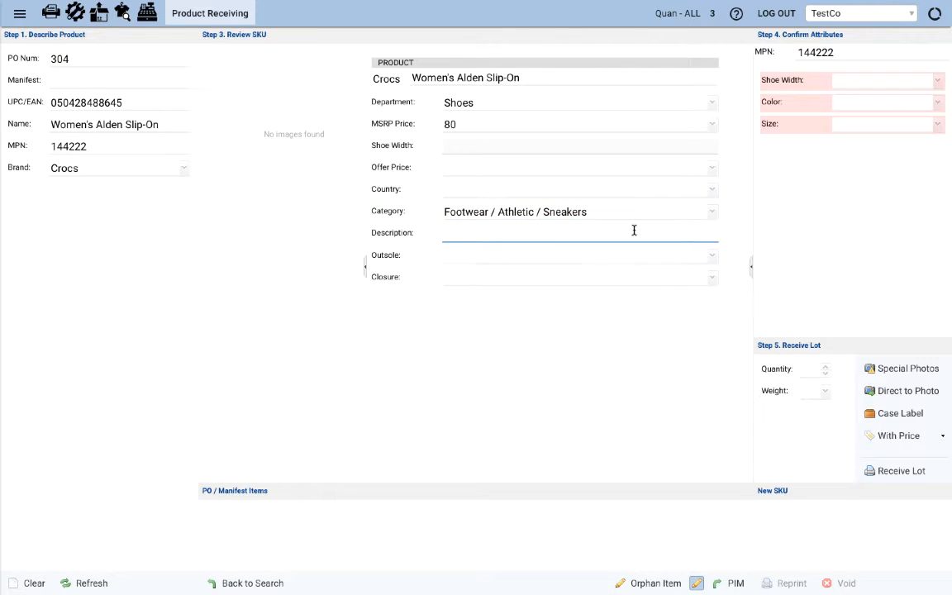
pyautogui.moveTo(660, 225)
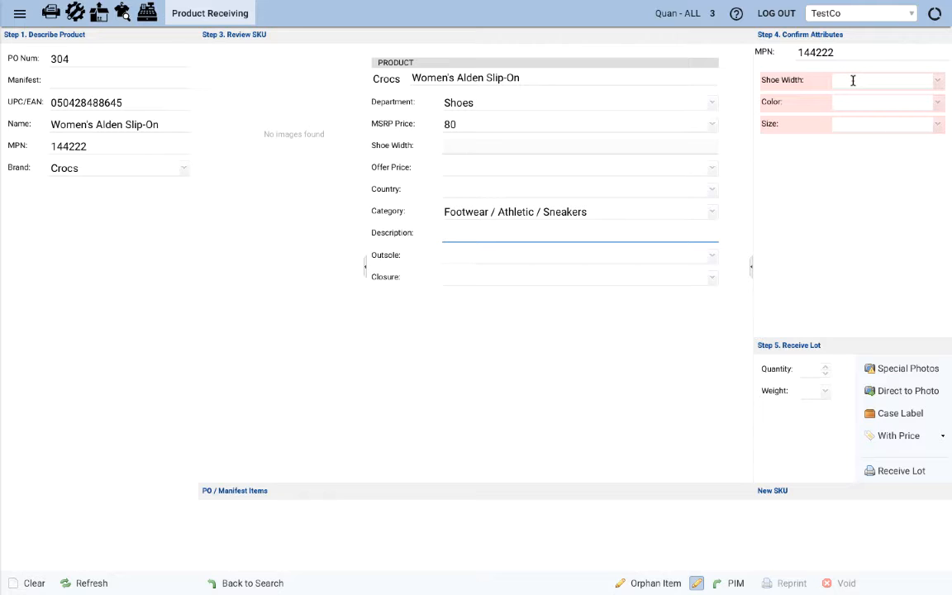
# Confirm attributes: shoe width Medium, colour Blue and size 7
pyautogui.write('medium')
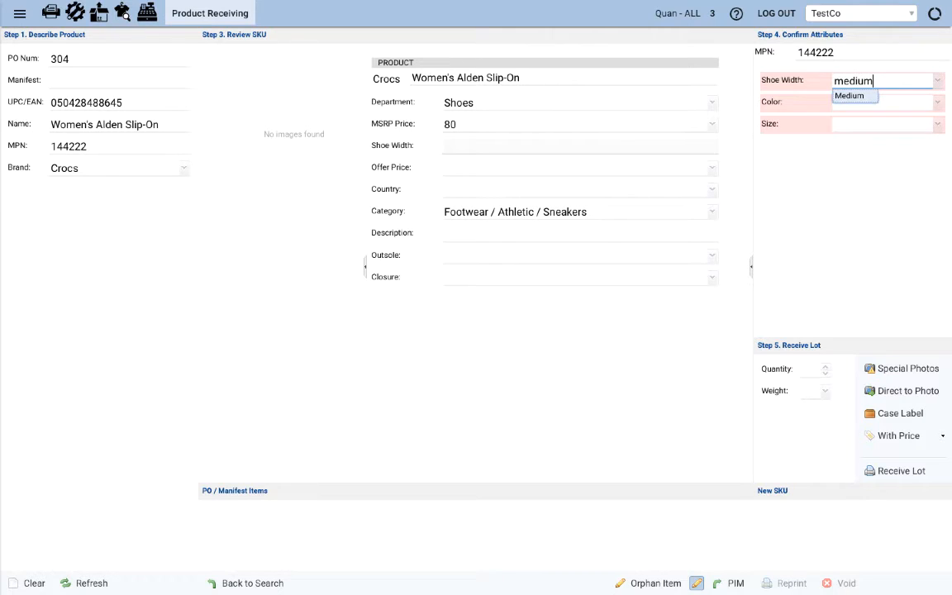
pyautogui.click(850, 94)
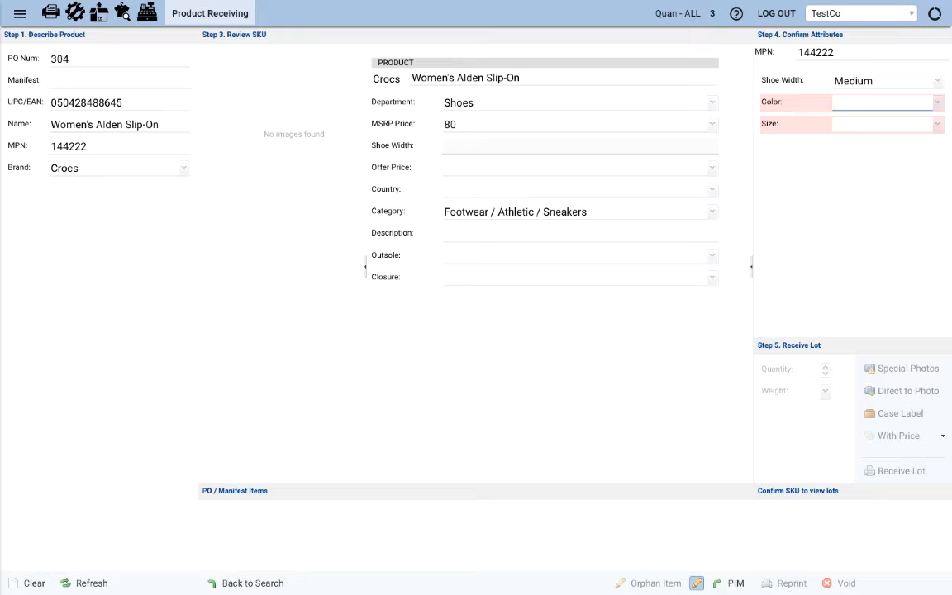
pyautogui.click(884, 102)
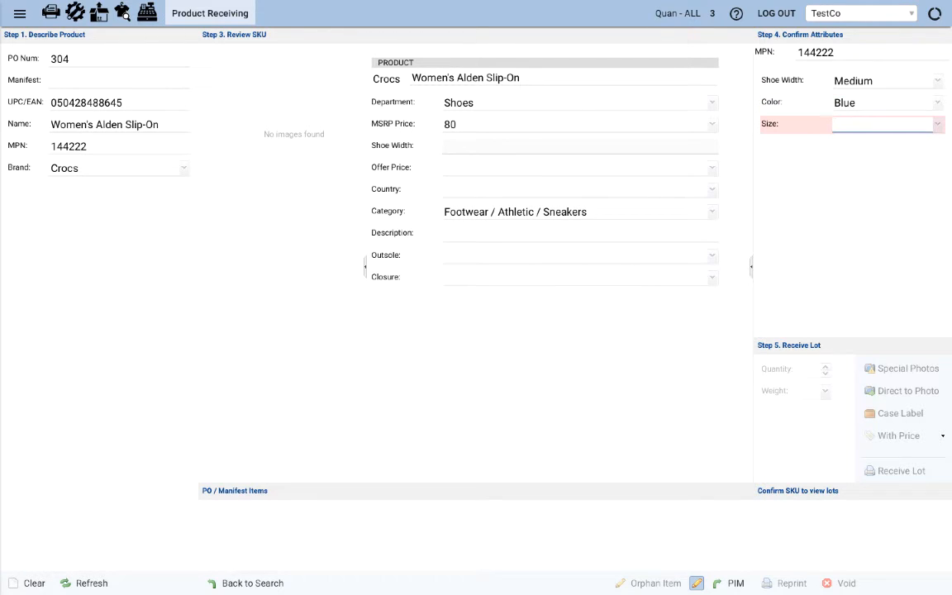
pyautogui.write('7')
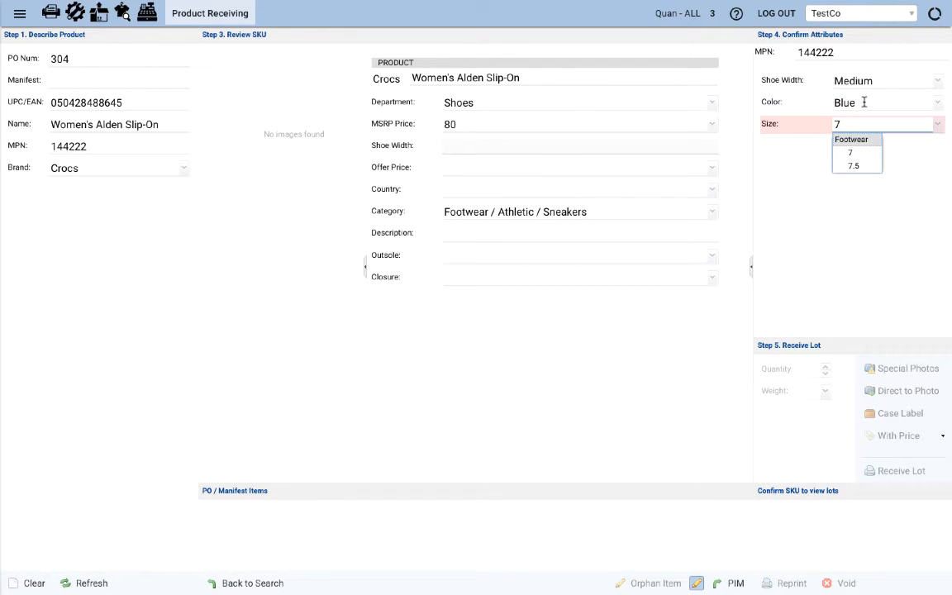
pyautogui.click(850, 152)
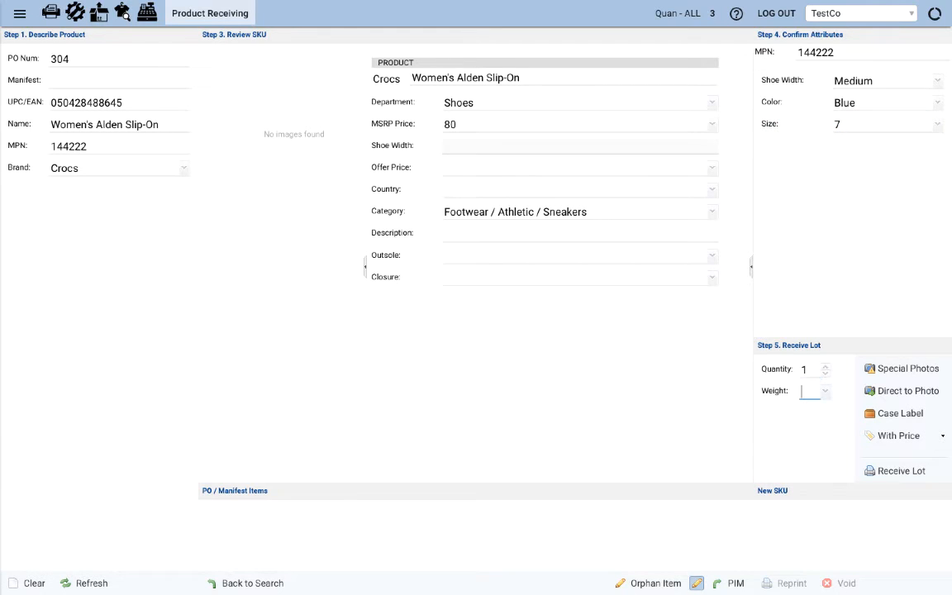
# Receive the lot with weight 1.1 and quantity 1
pyautogui.write('1.1')
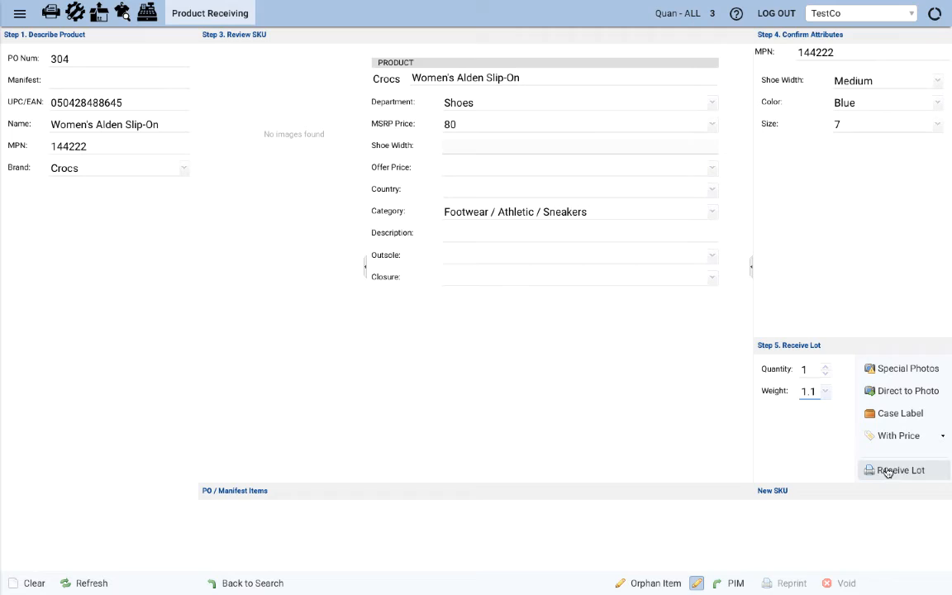
pyautogui.click(901, 469)
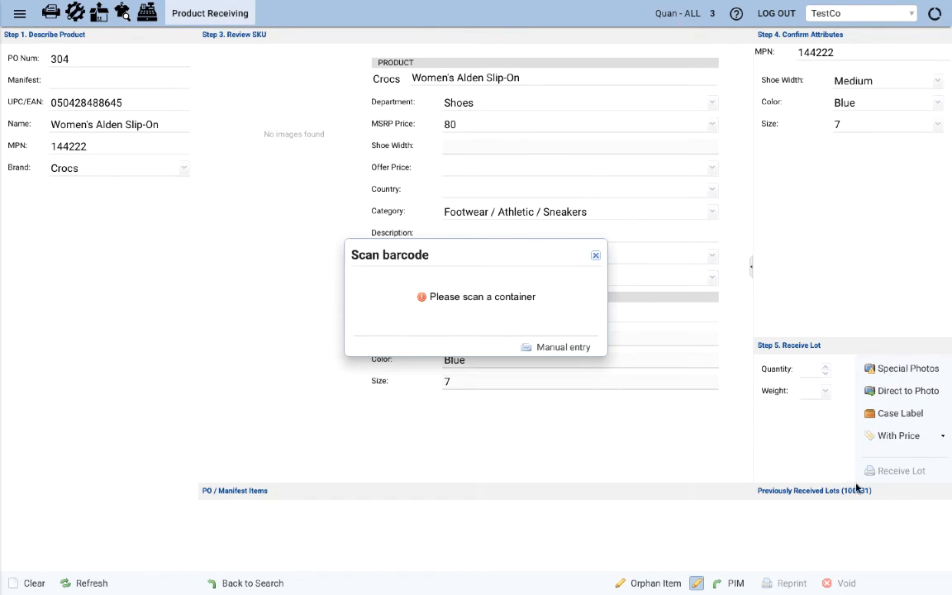
pyautogui.moveTo(824, 473)
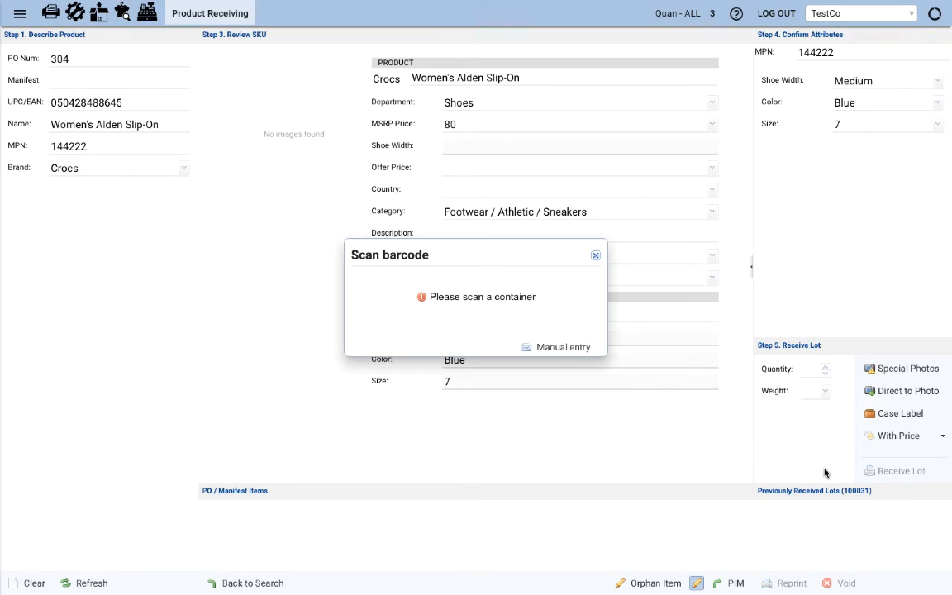